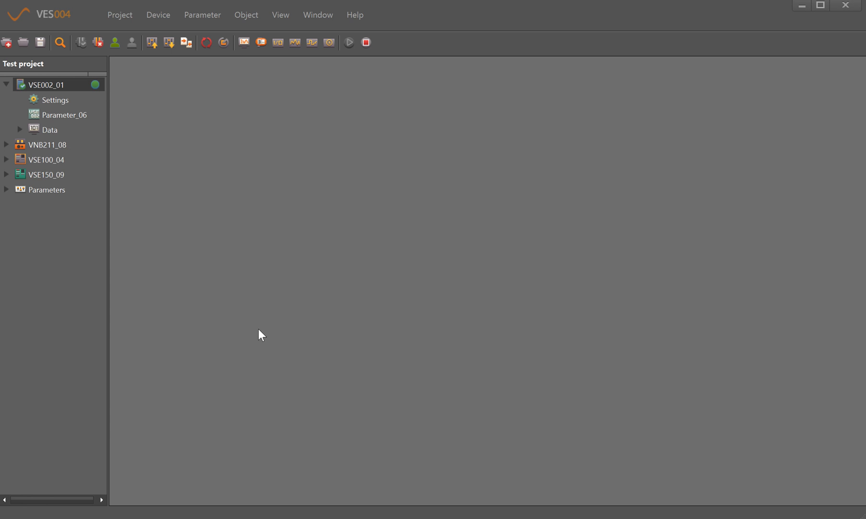
- Open the VSE002_01 history trend for 19–20 April 2018
click(53, 99)
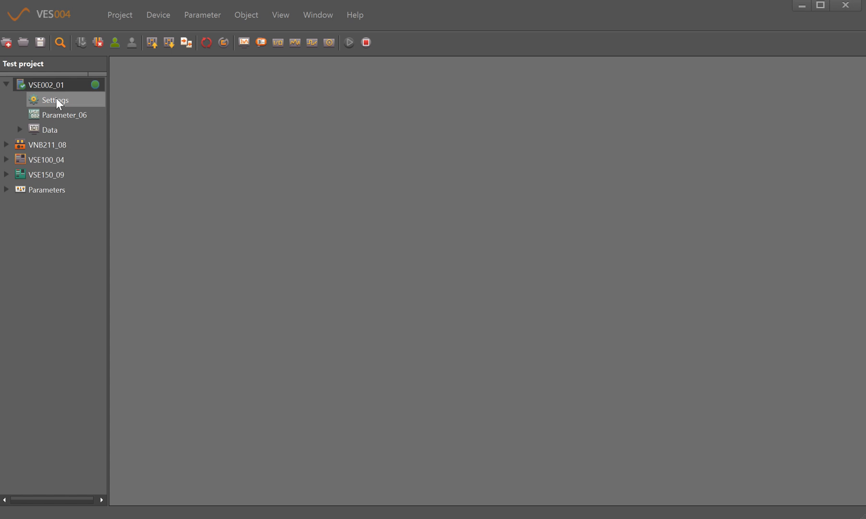
mouse_move(30, 78)
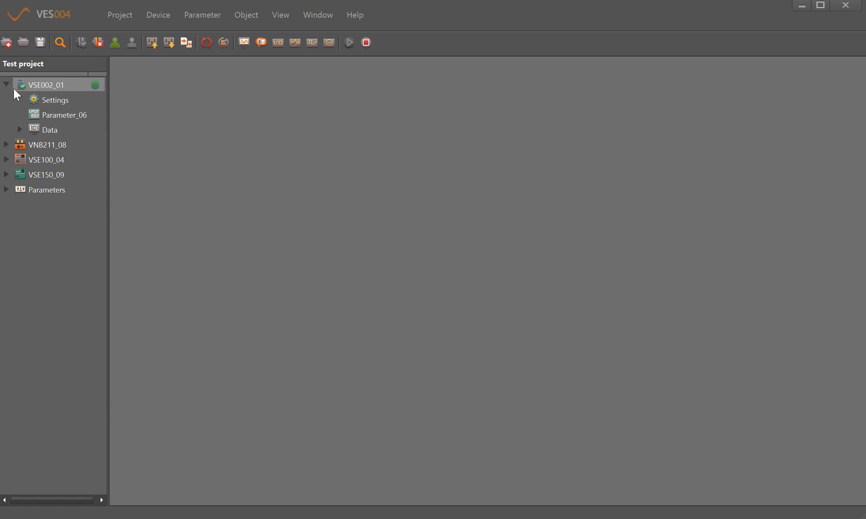
mouse_move(30, 90)
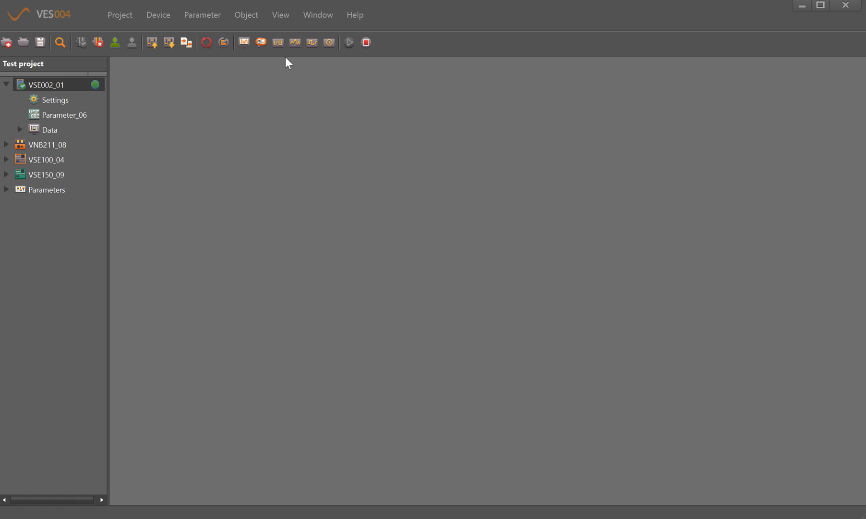
mouse_move(329, 43)
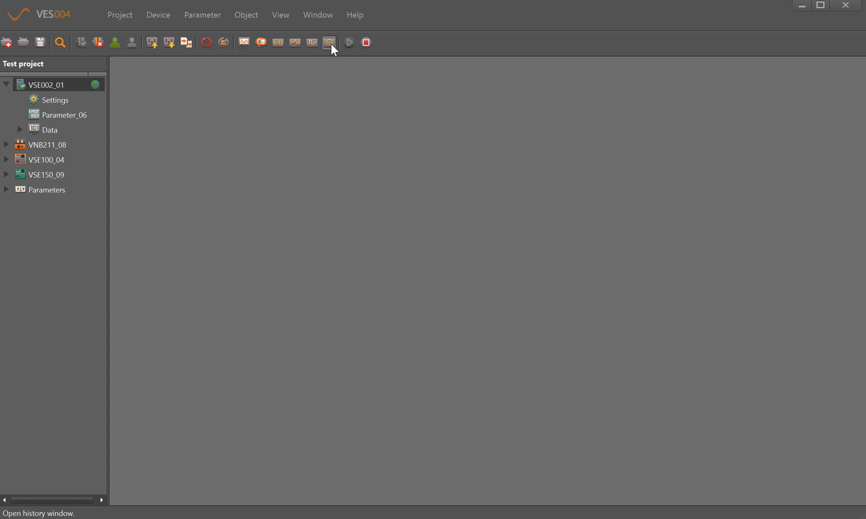
click(329, 42)
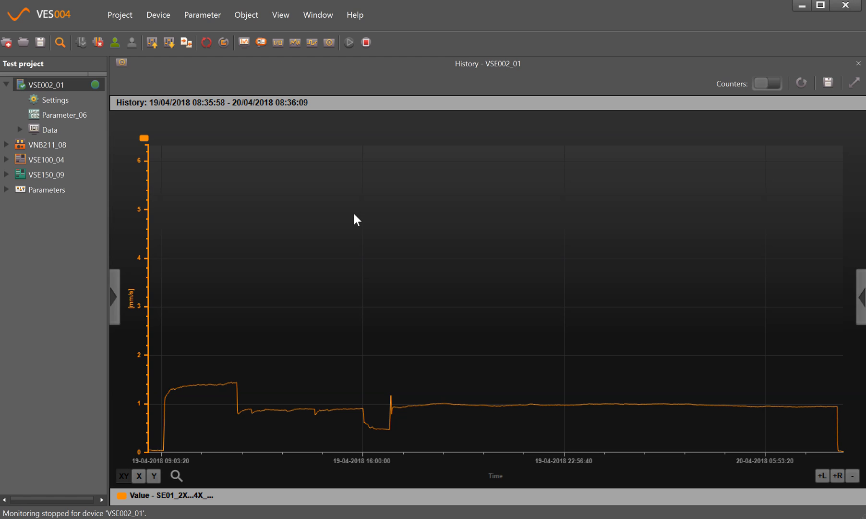
mouse_move(112, 304)
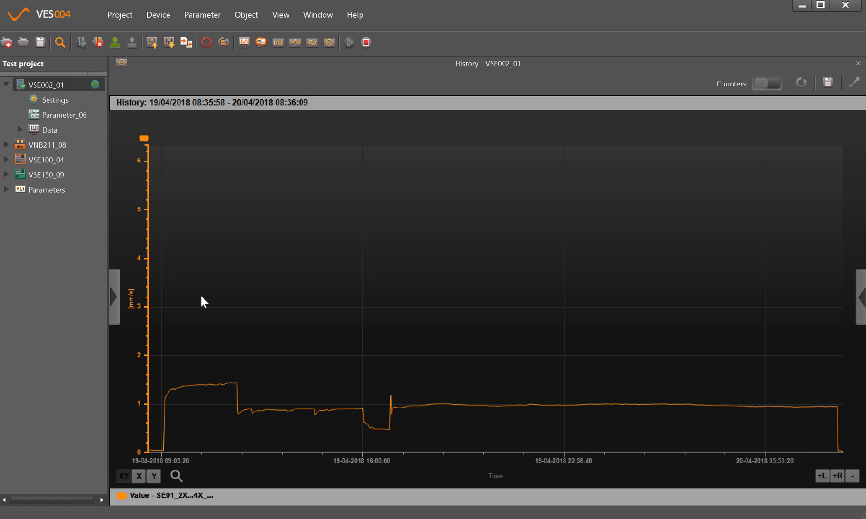
mouse_move(114, 299)
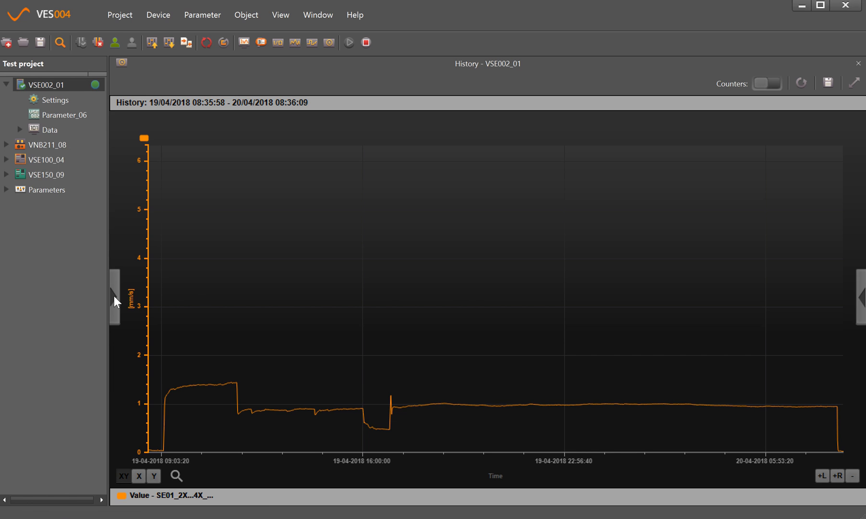
- Remove all VSE002_01 curves from the plot using the Data sources panel, then collapse it
click(114, 301)
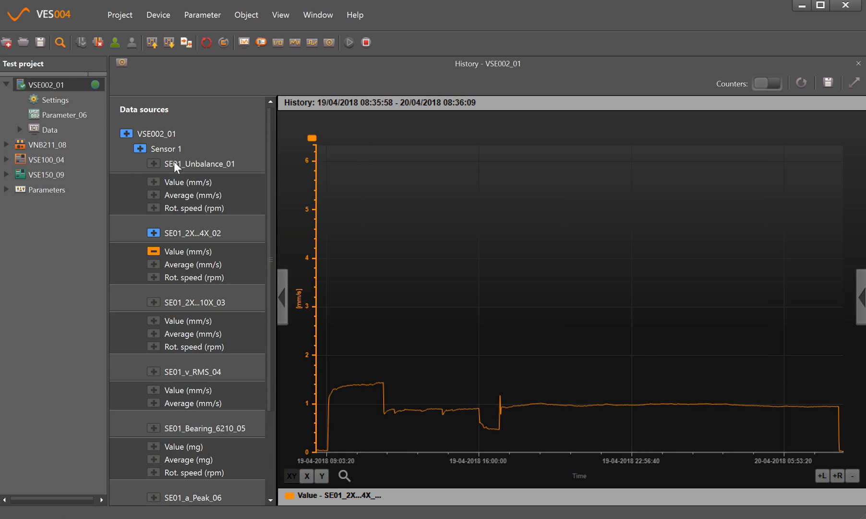
scroll(down, 3)
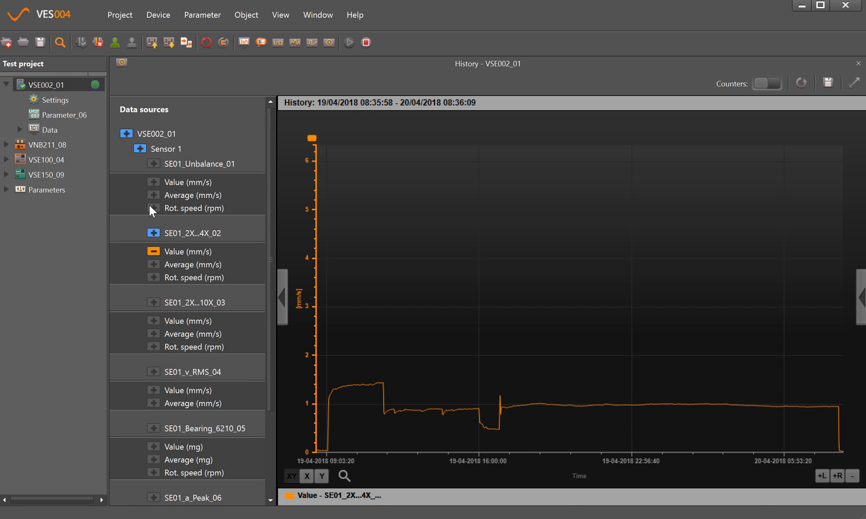
mouse_move(175, 246)
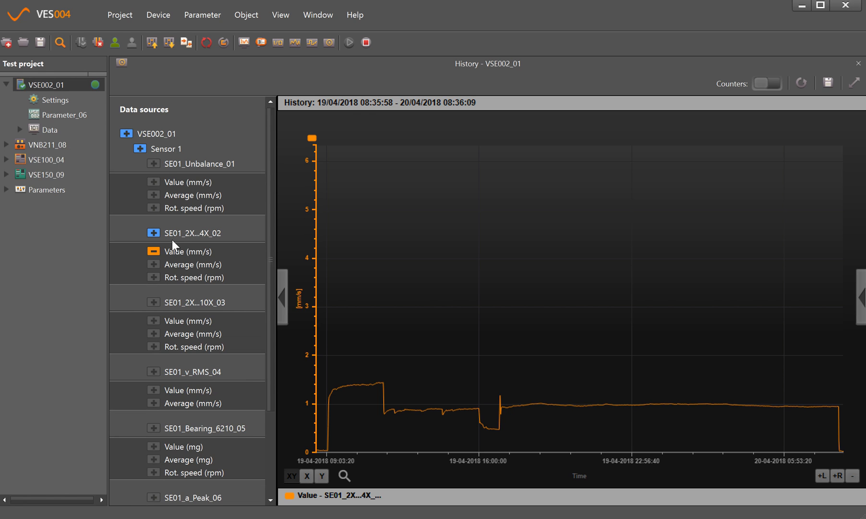
mouse_move(177, 182)
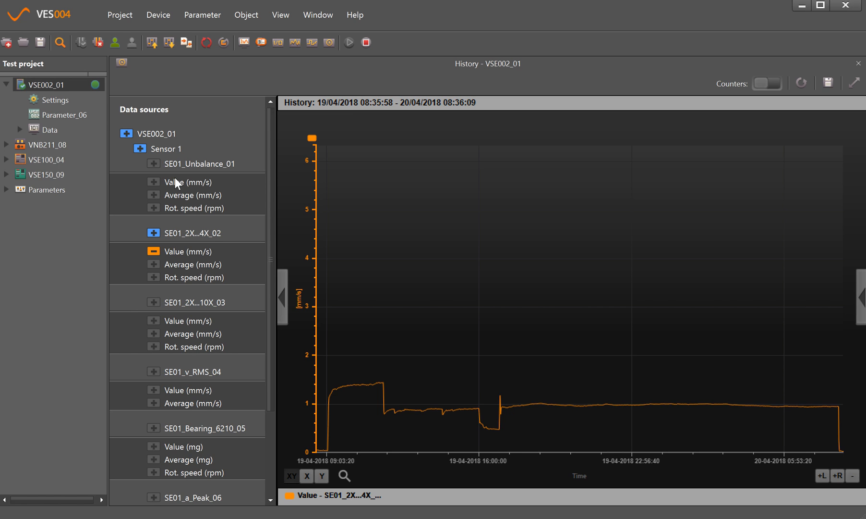
mouse_move(132, 141)
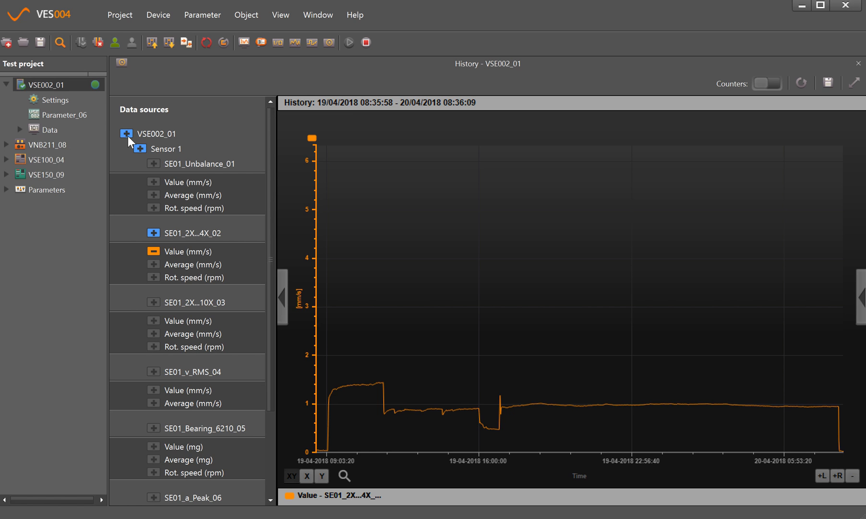
mouse_move(130, 140)
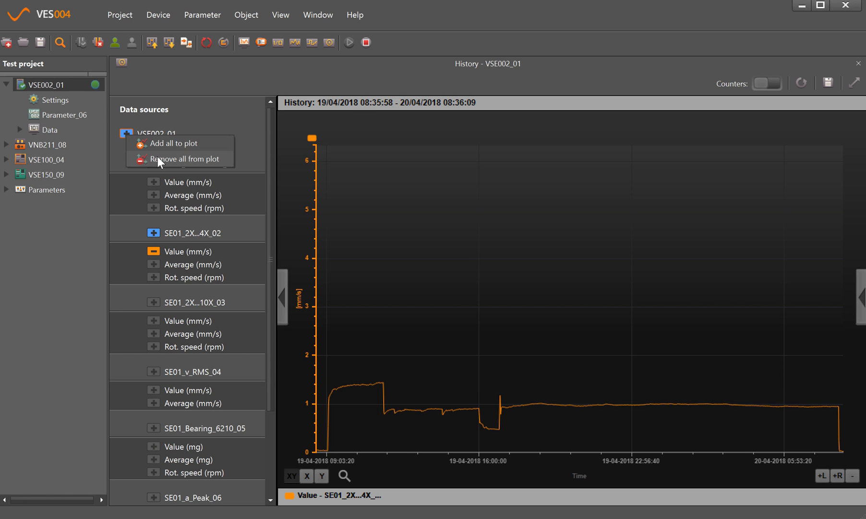
click(183, 159)
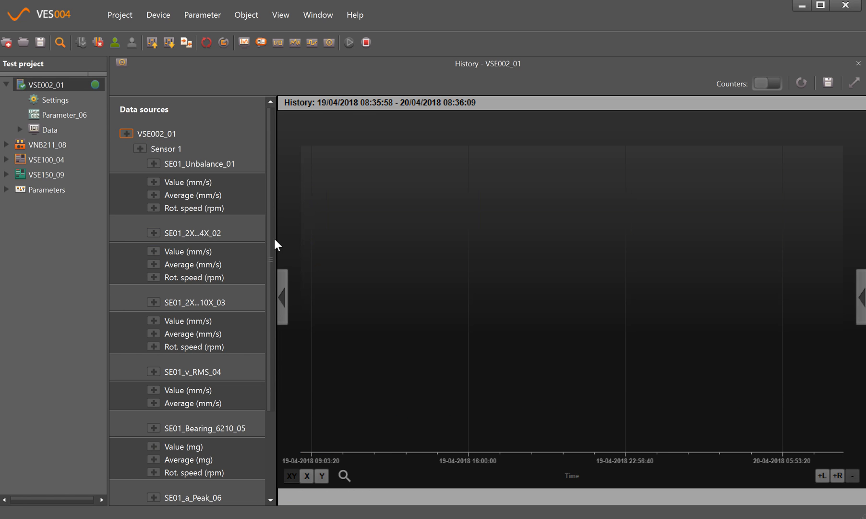
click(283, 297)
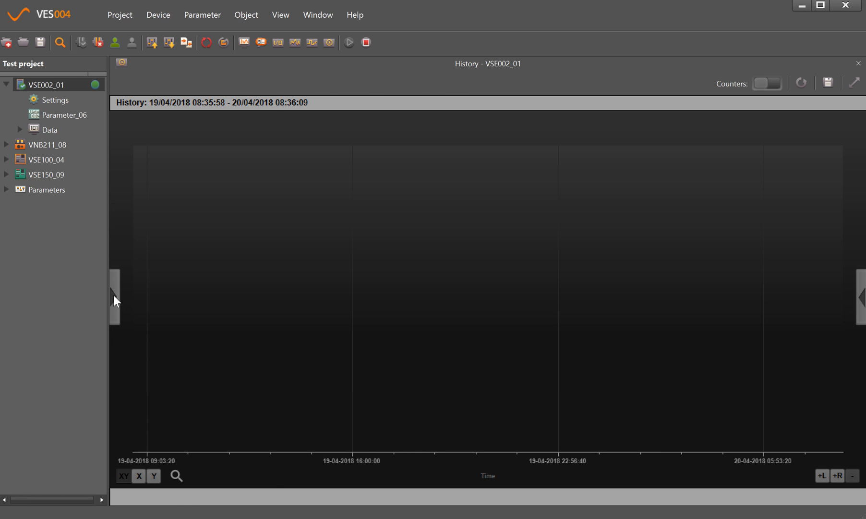
- Plot Value, Average and Rot. speed of SE01_2X..4X_02 from Data sources
click(114, 297)
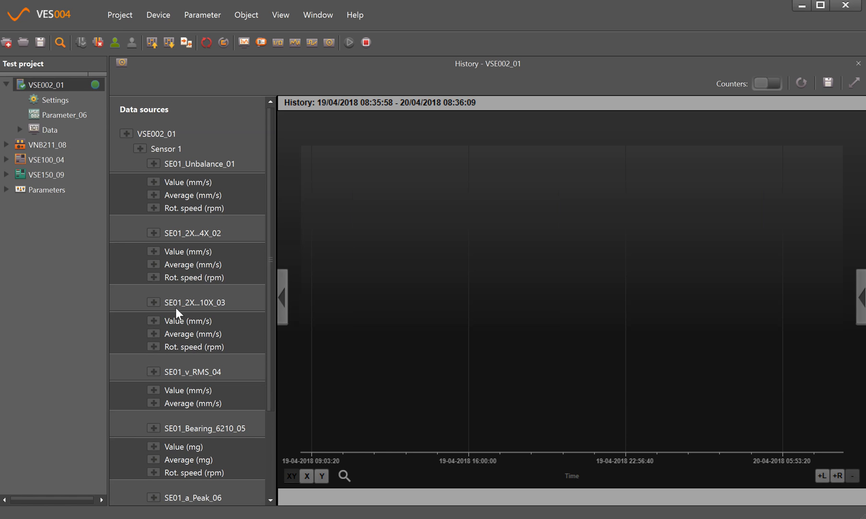
mouse_move(238, 285)
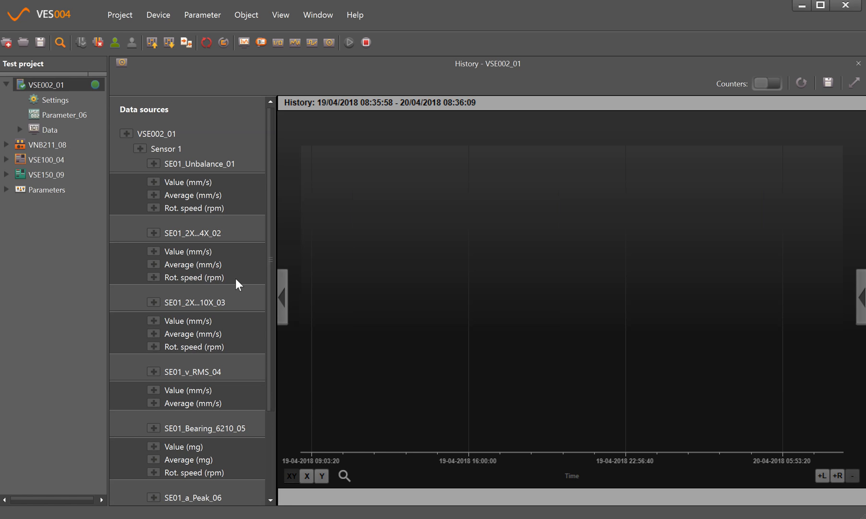
mouse_move(228, 268)
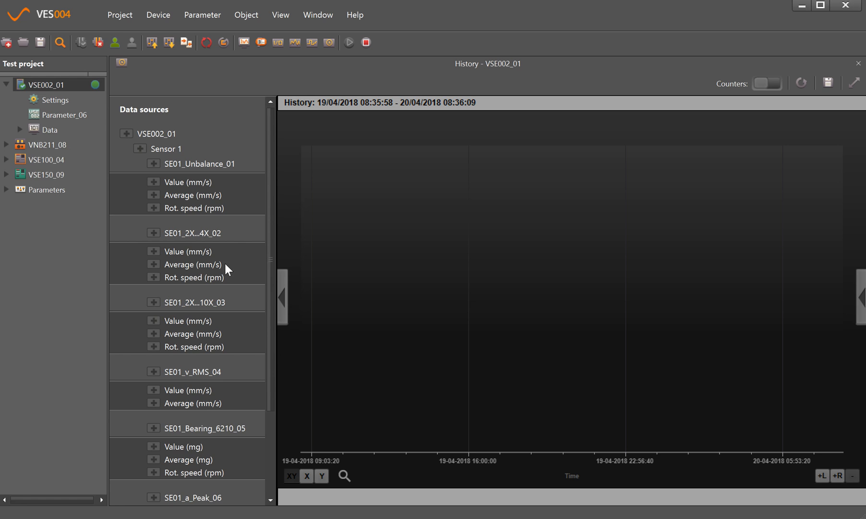
mouse_move(220, 235)
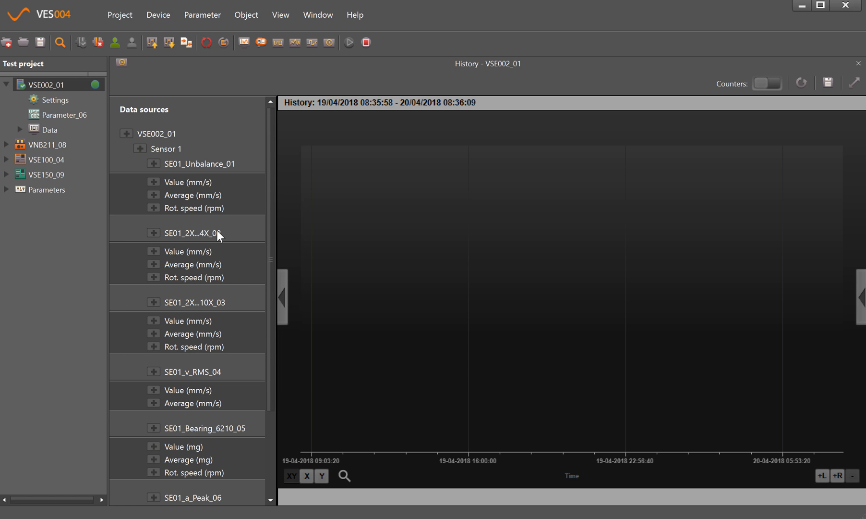
mouse_move(217, 237)
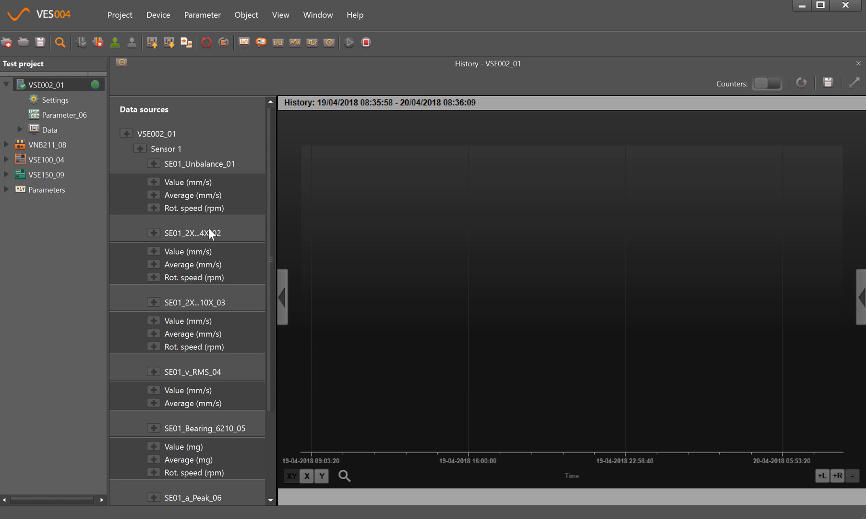
mouse_move(156, 238)
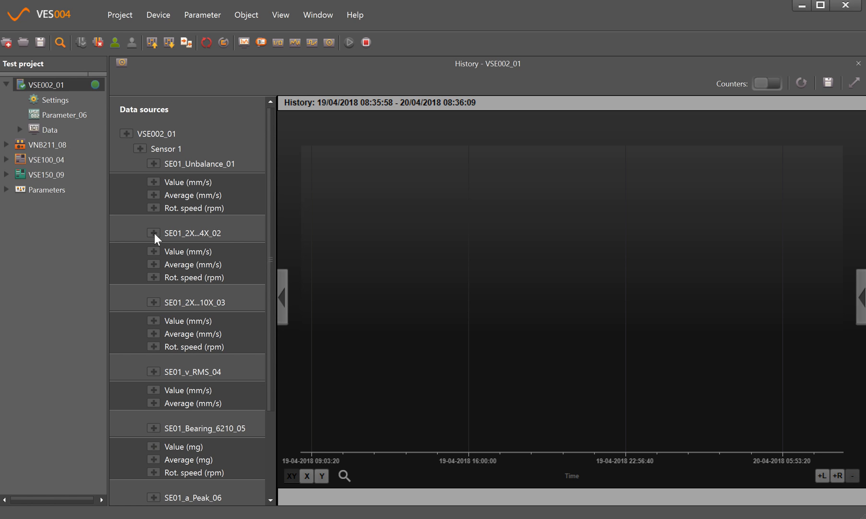
click(153, 232)
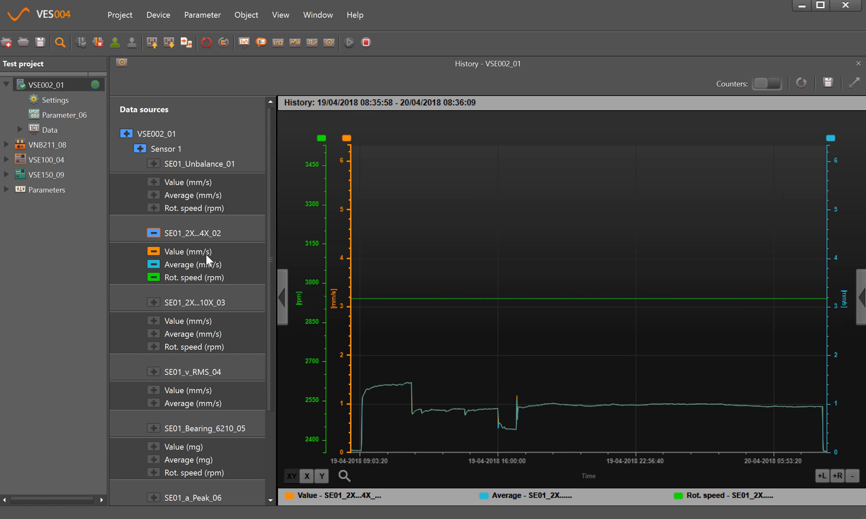
mouse_move(189, 264)
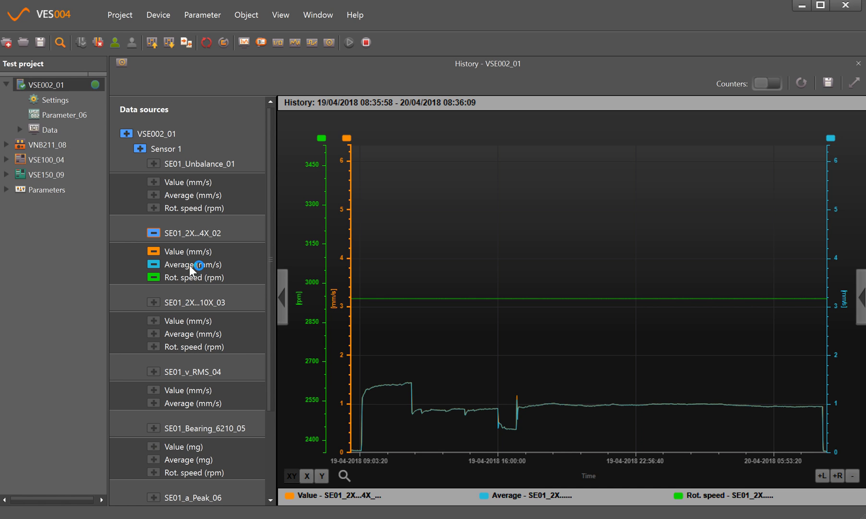
mouse_move(195, 278)
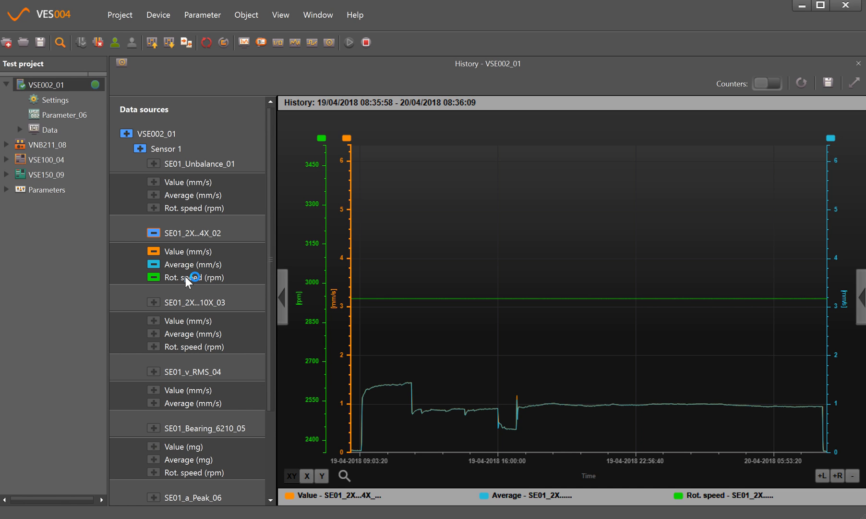
mouse_move(349, 305)
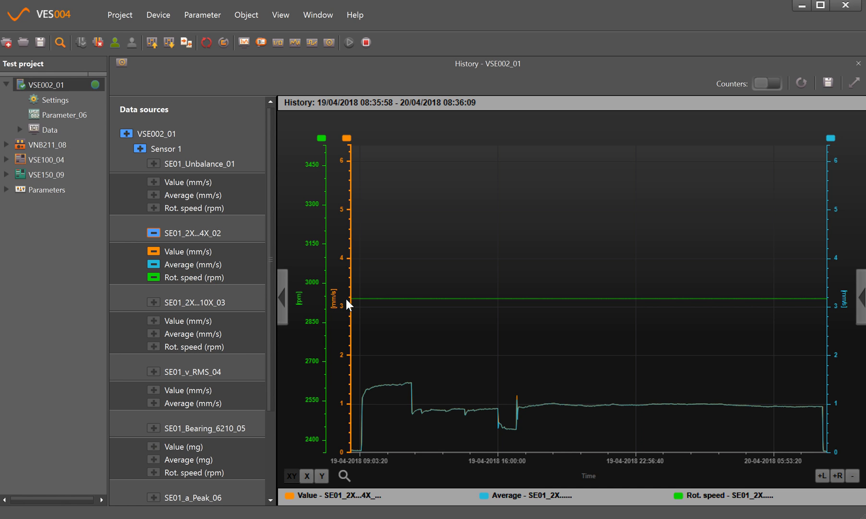
mouse_move(531, 299)
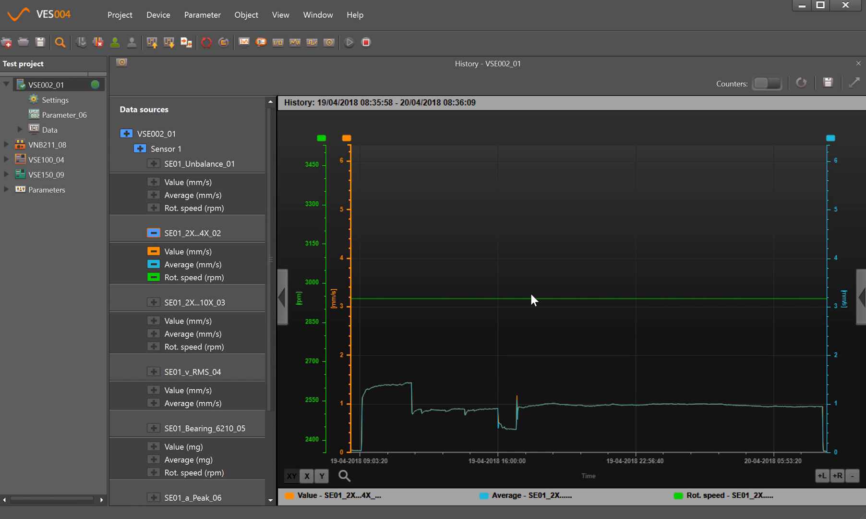
mouse_move(771, 300)
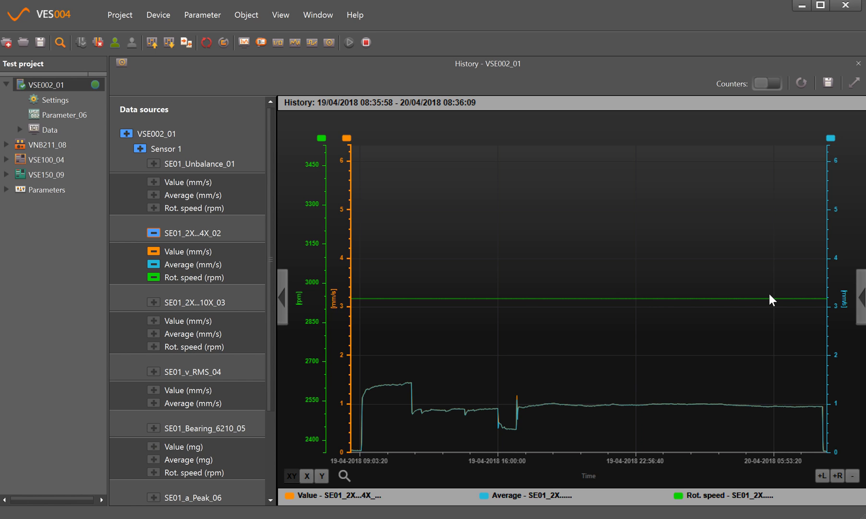
mouse_move(331, 297)
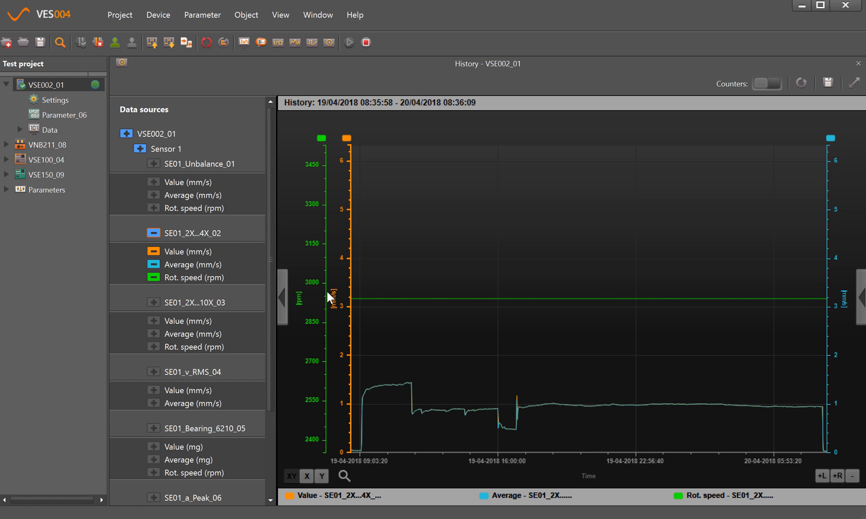
mouse_move(326, 303)
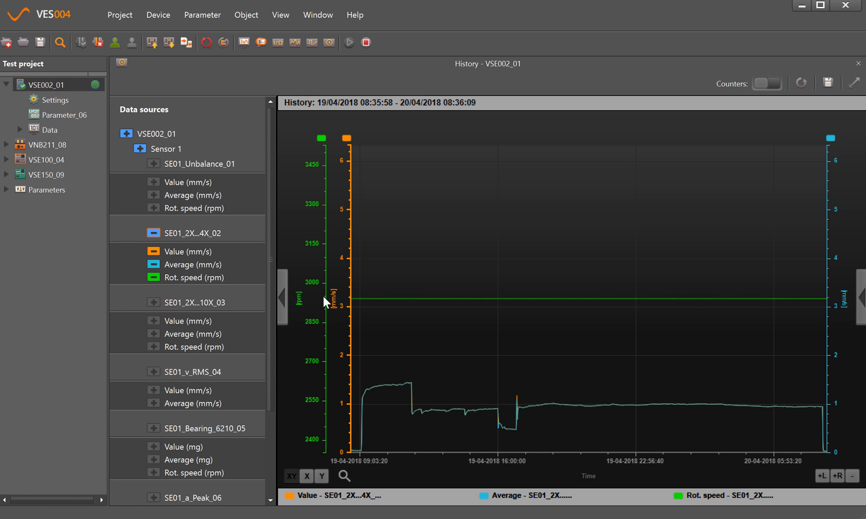
mouse_move(267, 295)
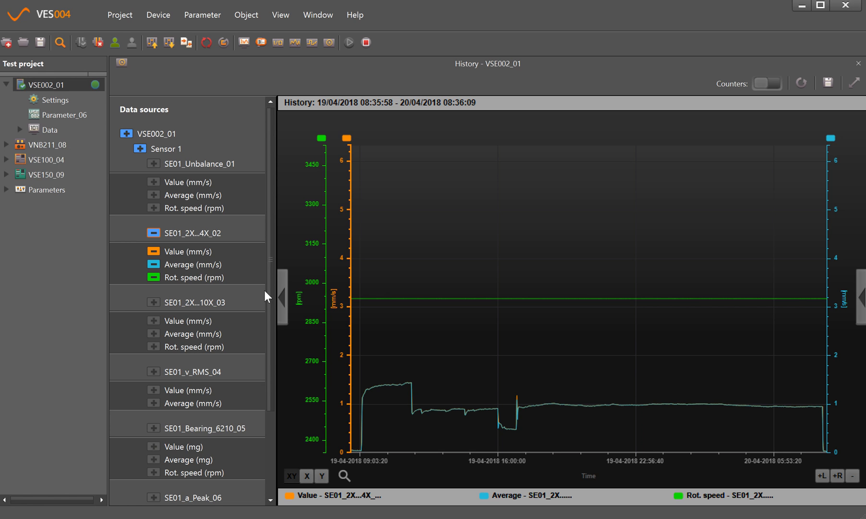
mouse_move(174, 279)
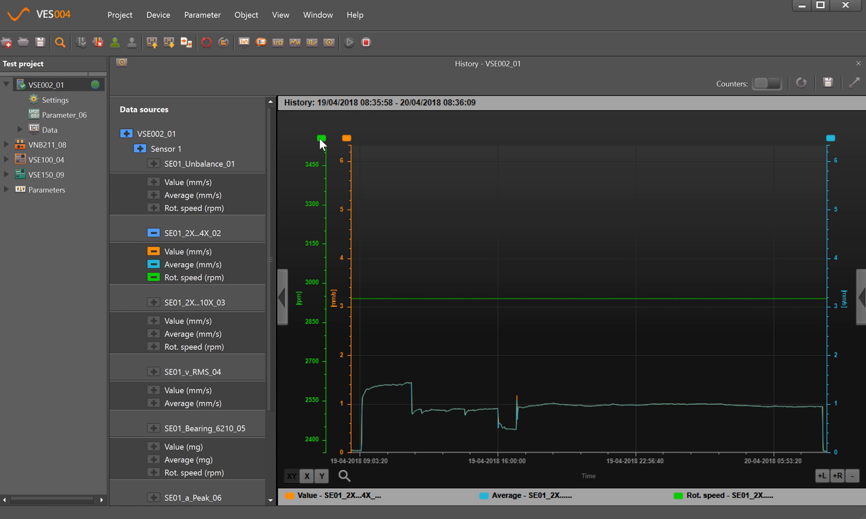
- Remove the Rot. speed and Average lines, keeping only the SE01_2X..4X_02 value curve
right_click(321, 139)
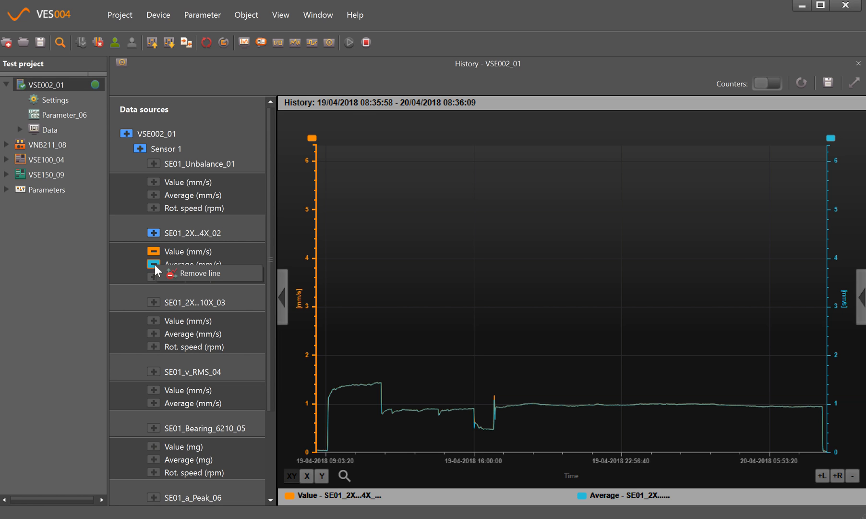
click(199, 274)
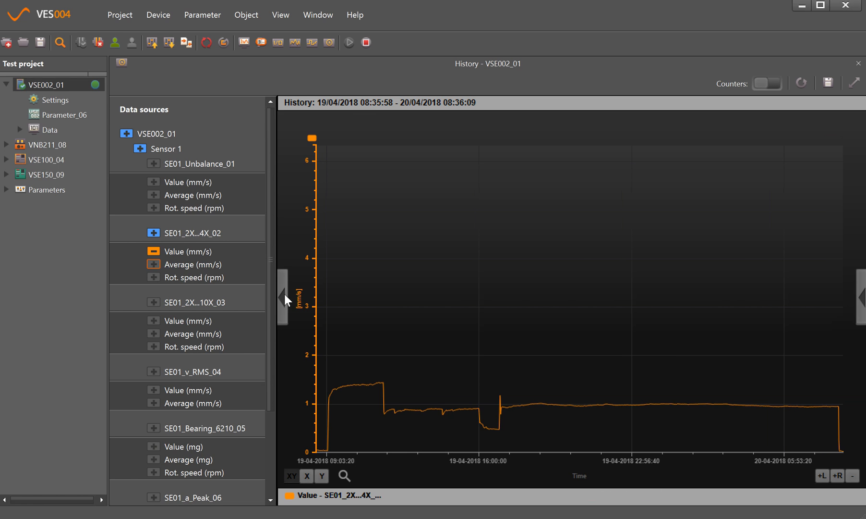
- Collapse the Data sources panel so the value curve spans the window
click(281, 299)
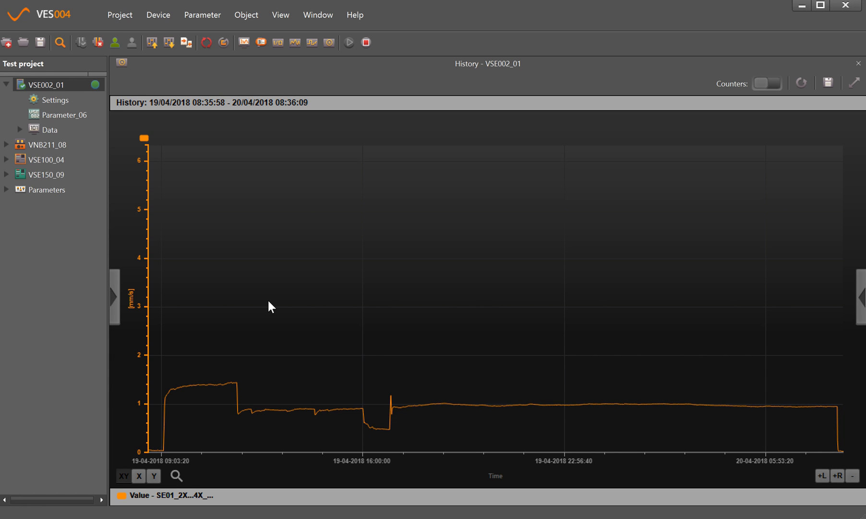
mouse_move(170, 475)
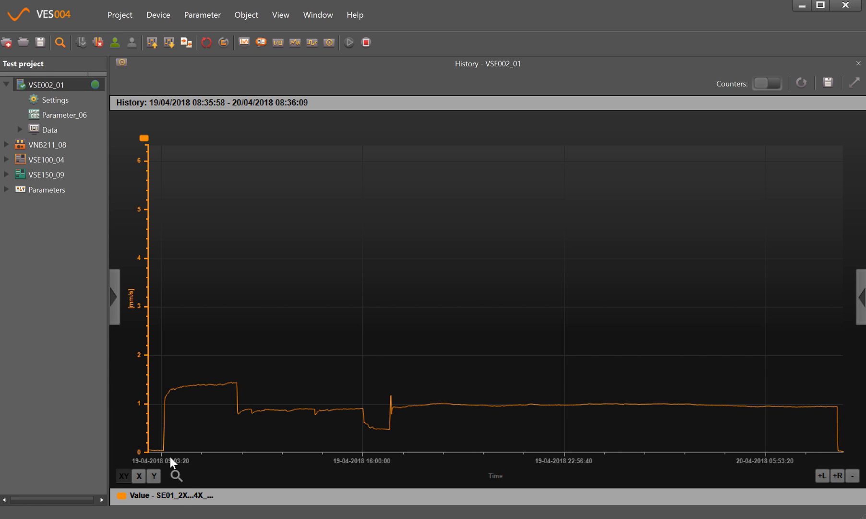
mouse_move(672, 378)
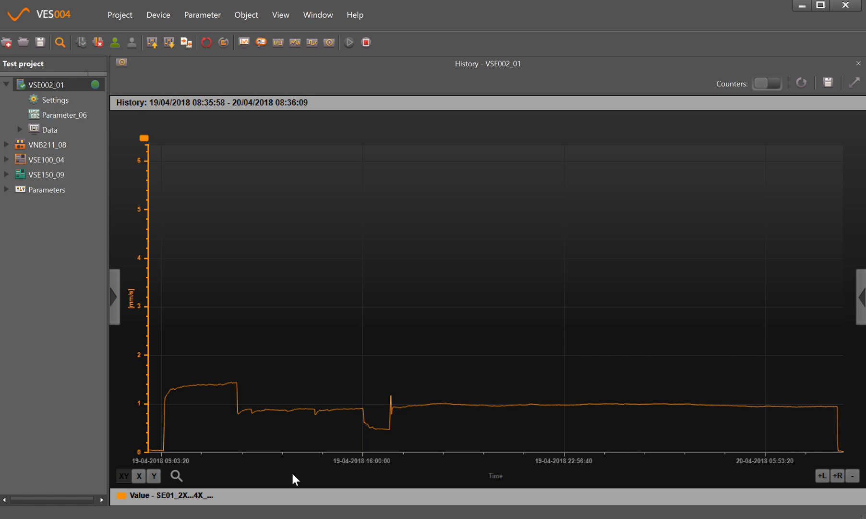
mouse_move(144, 399)
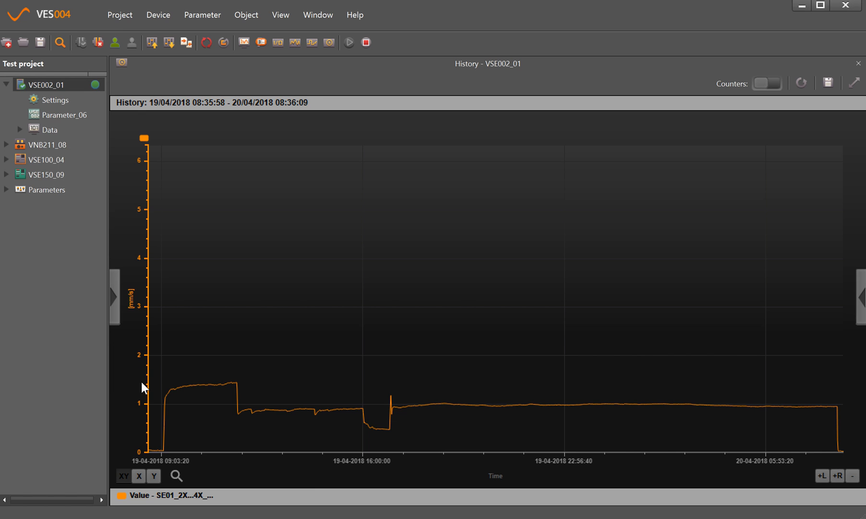
mouse_move(160, 271)
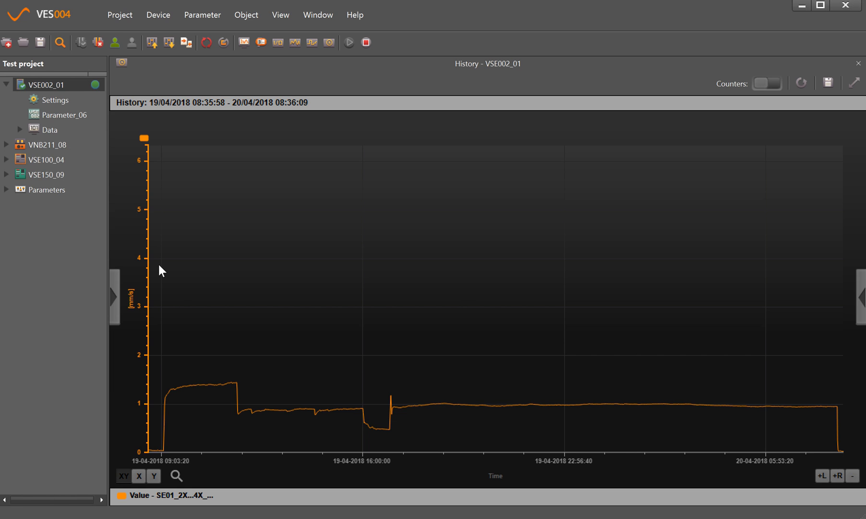
mouse_move(189, 210)
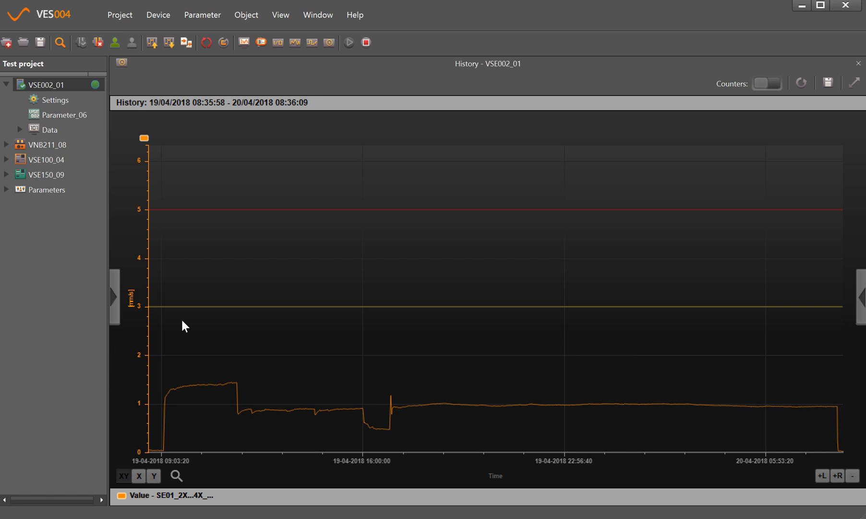
mouse_move(198, 321)
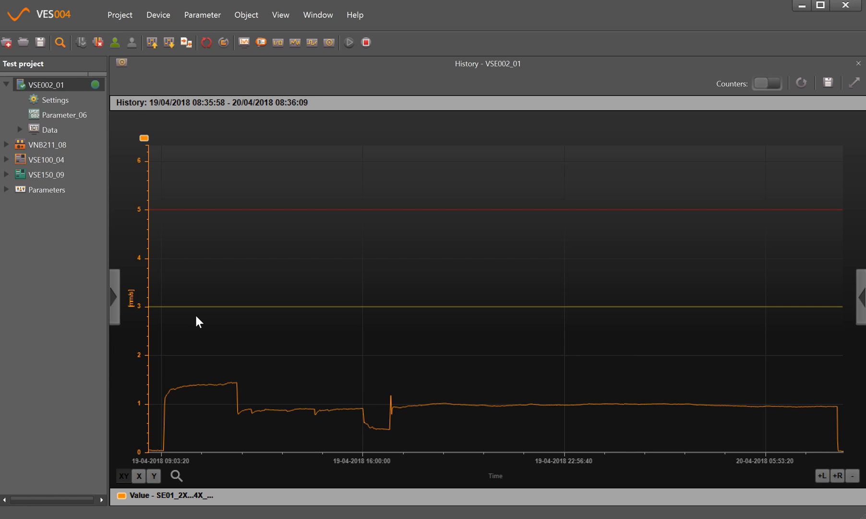
mouse_move(204, 227)
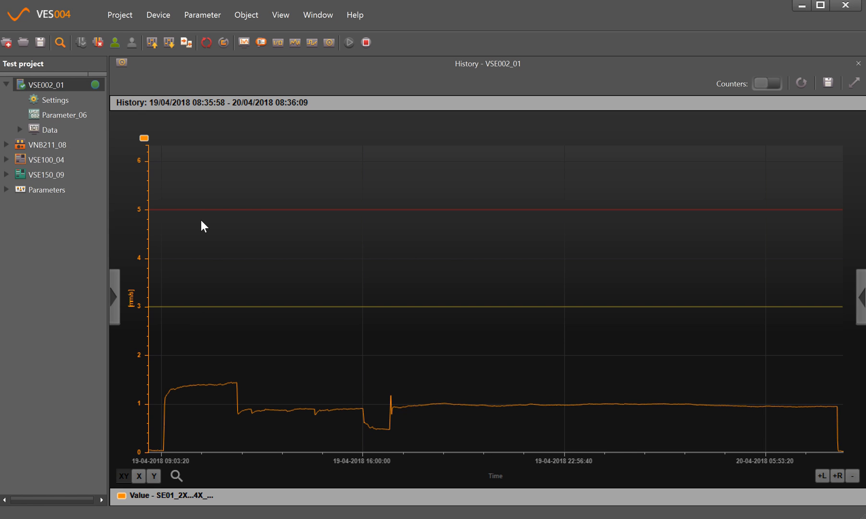
mouse_move(204, 214)
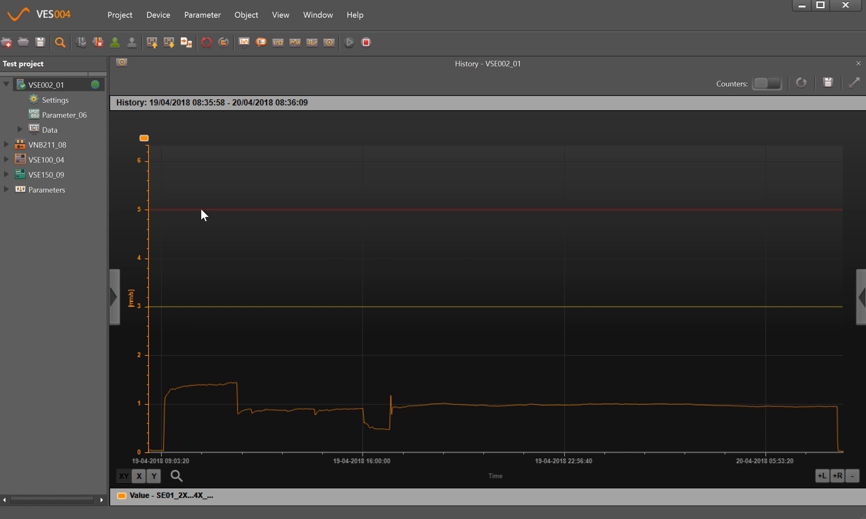
mouse_move(240, 426)
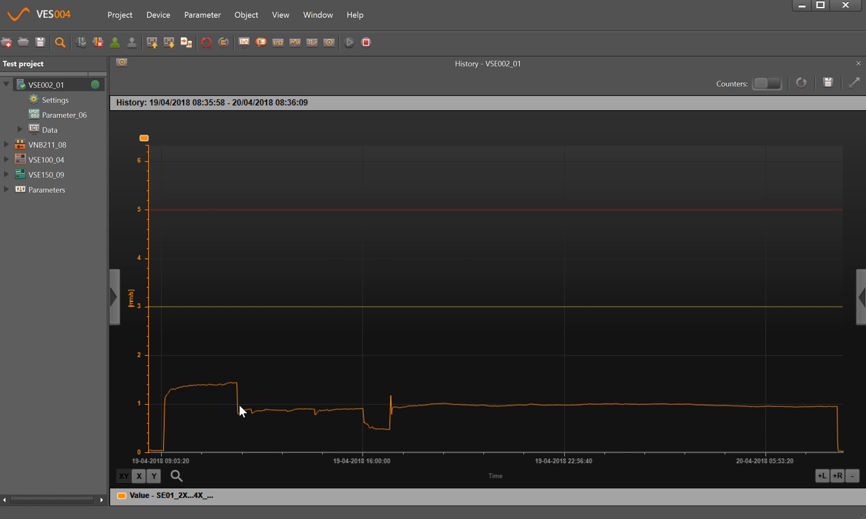
mouse_move(233, 415)
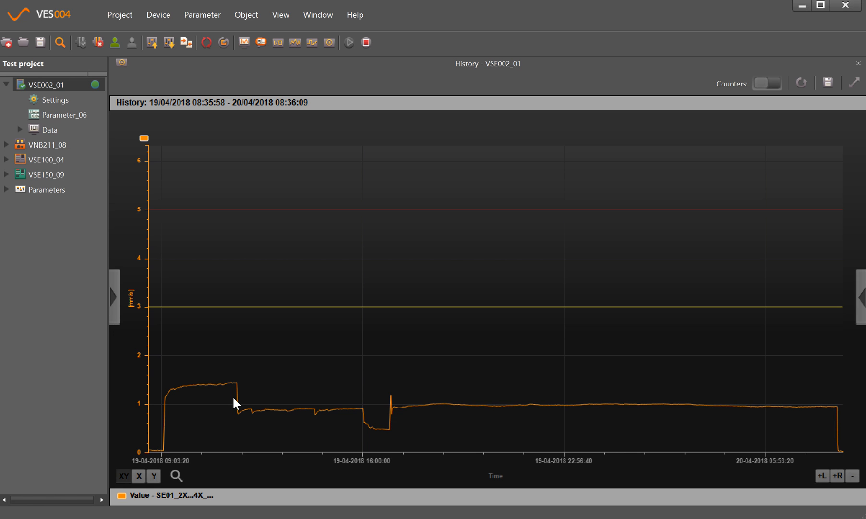
mouse_move(245, 433)
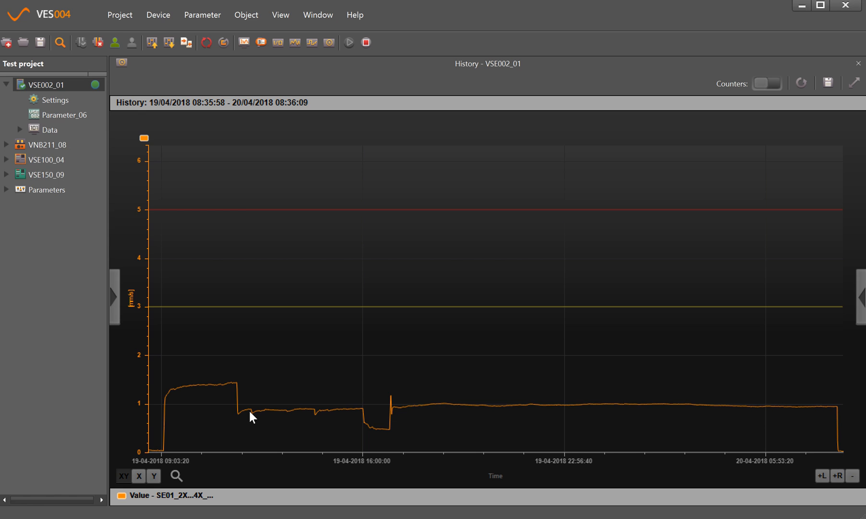
mouse_move(676, 421)
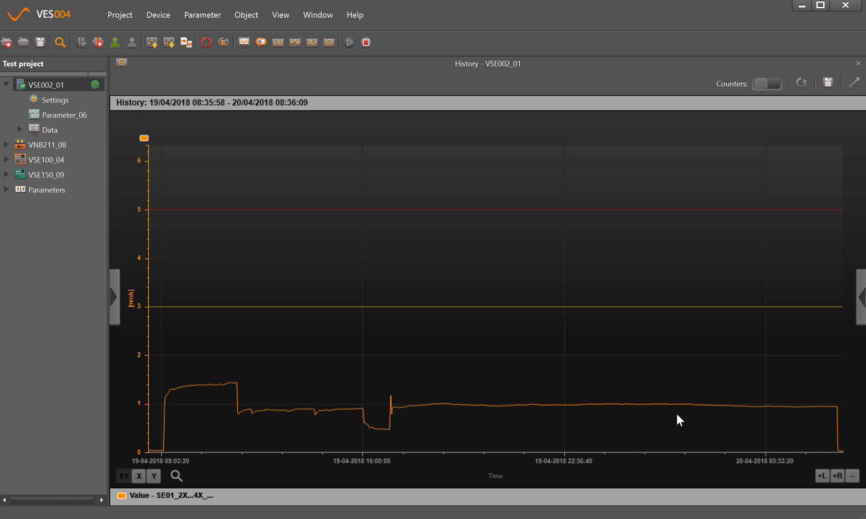
mouse_move(657, 419)
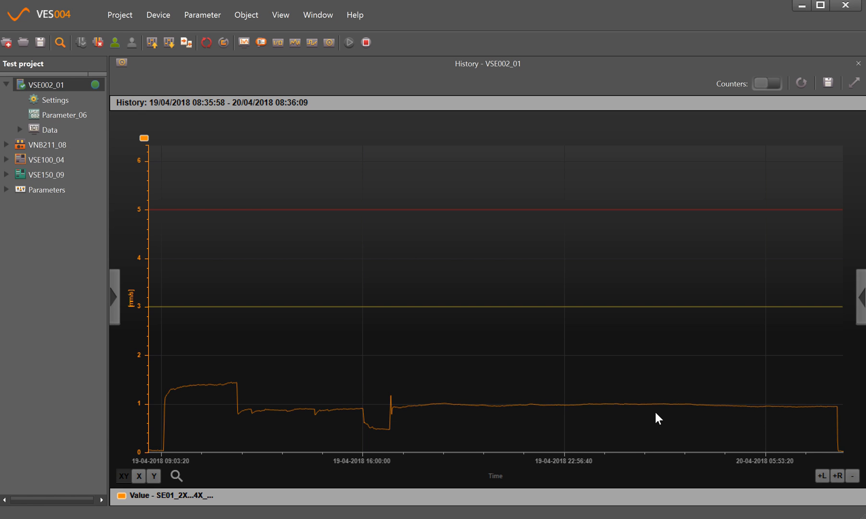
mouse_move(428, 435)
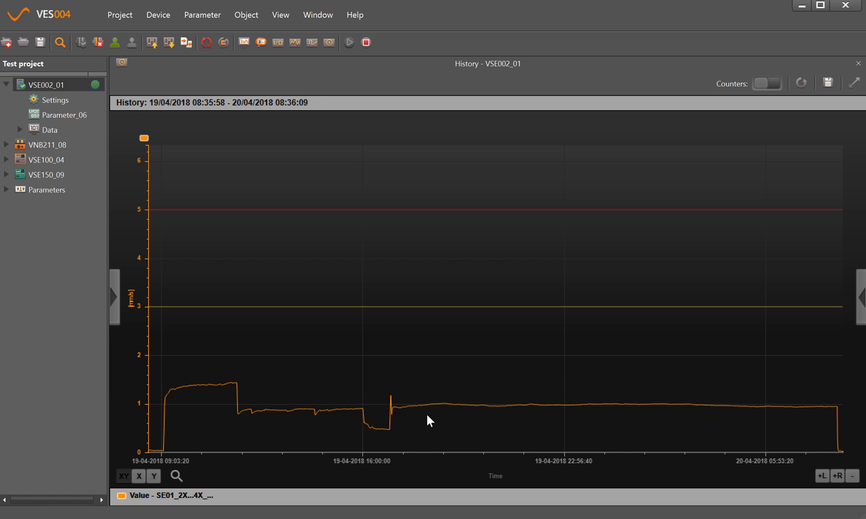
mouse_move(528, 344)
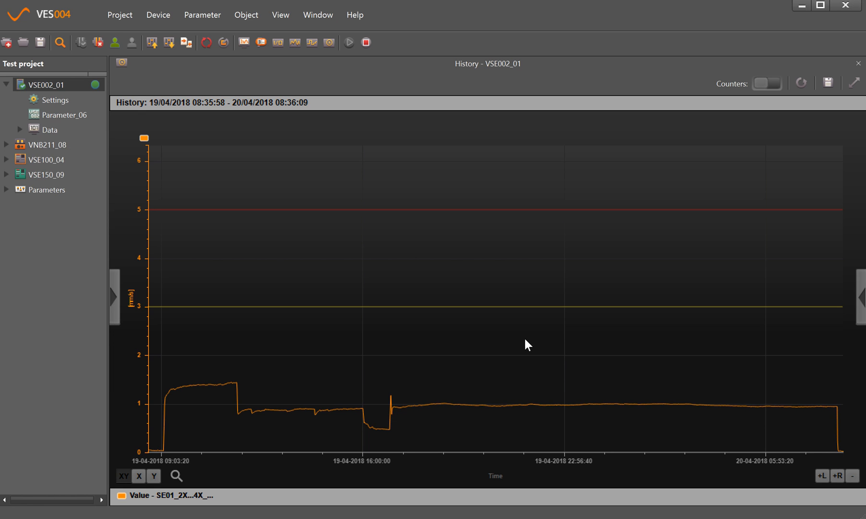
mouse_move(519, 341)
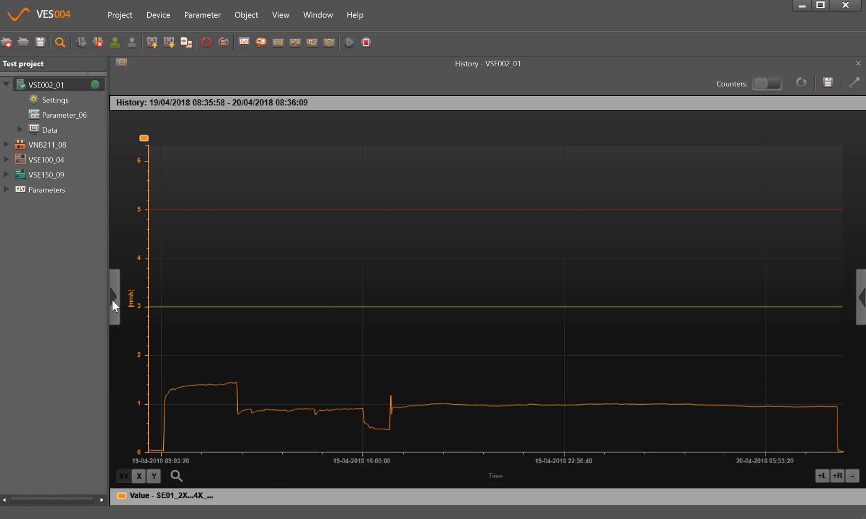
- Reopen Data sources and remove all SE01_2X..4X_02 traces from the plot
click(113, 304)
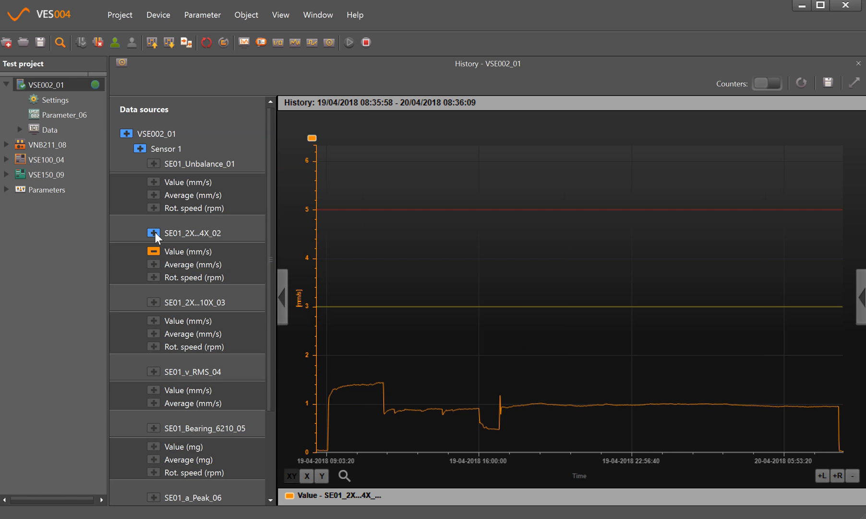
right_click(164, 233)
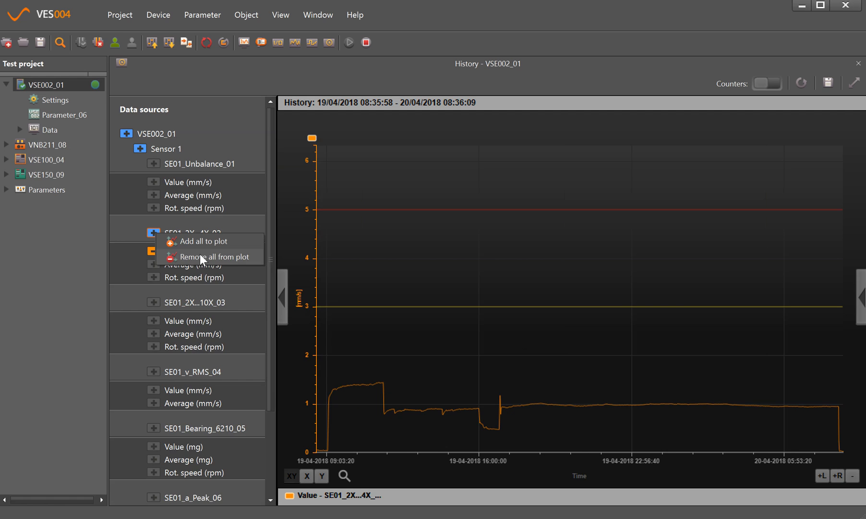
click(215, 257)
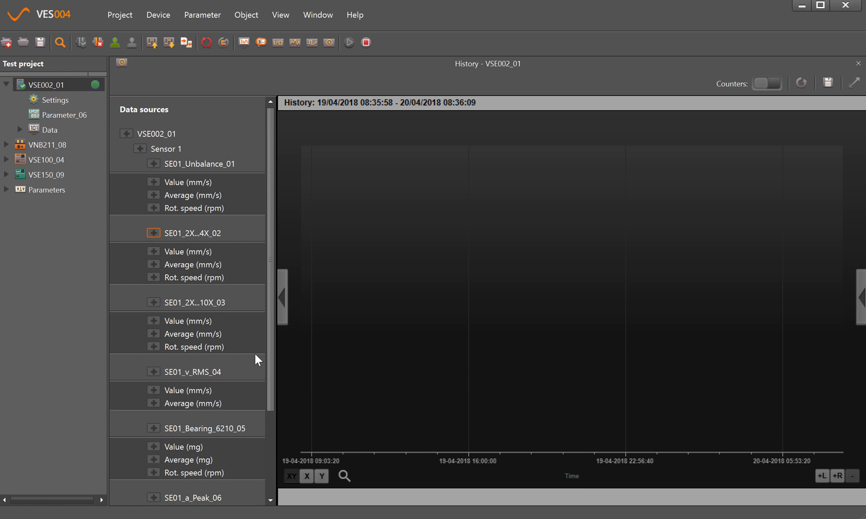
mouse_move(157, 444)
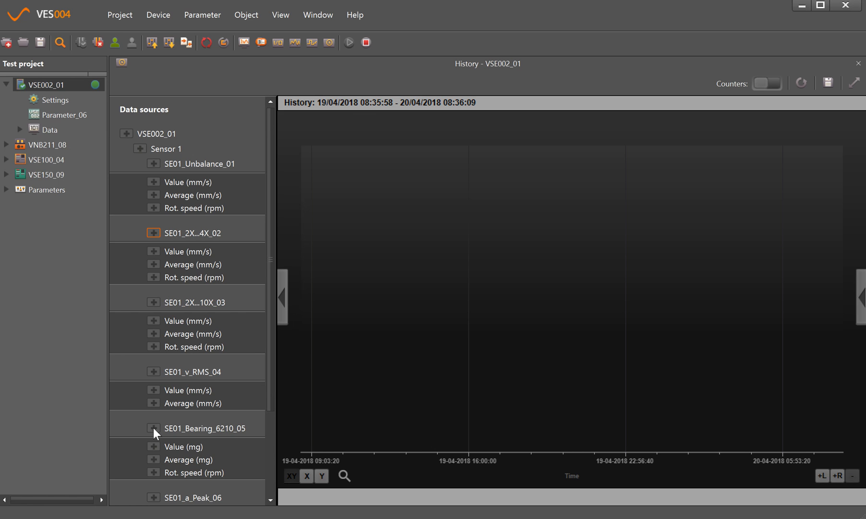
- Plot SE01_Bearing_6210_05, drop its Rot. speed and Value traces, and collapse Data sources
click(153, 429)
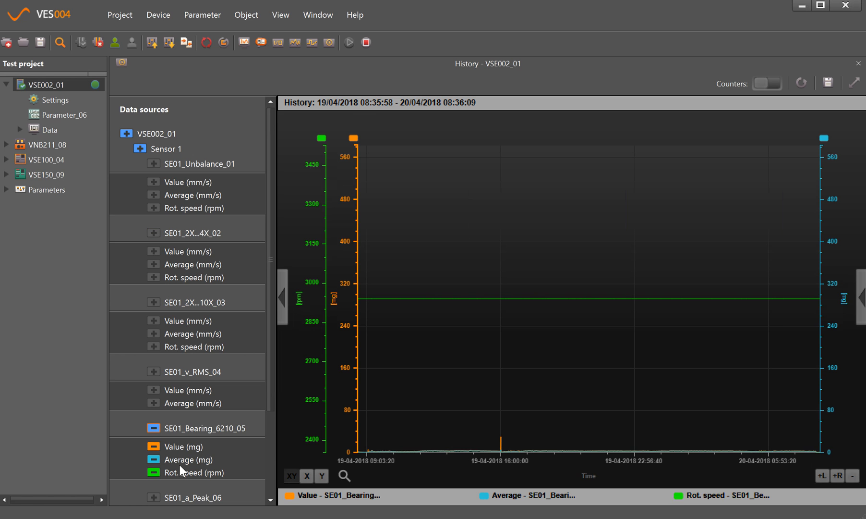
right_click(186, 473)
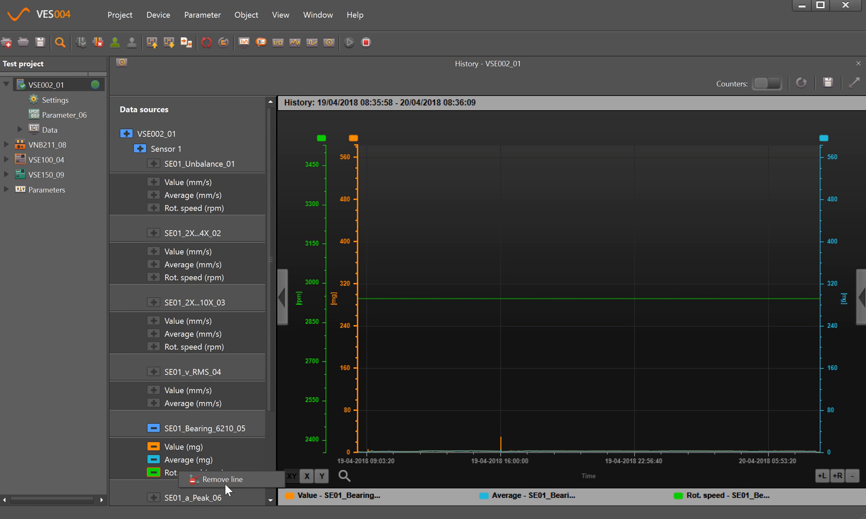
click(212, 479)
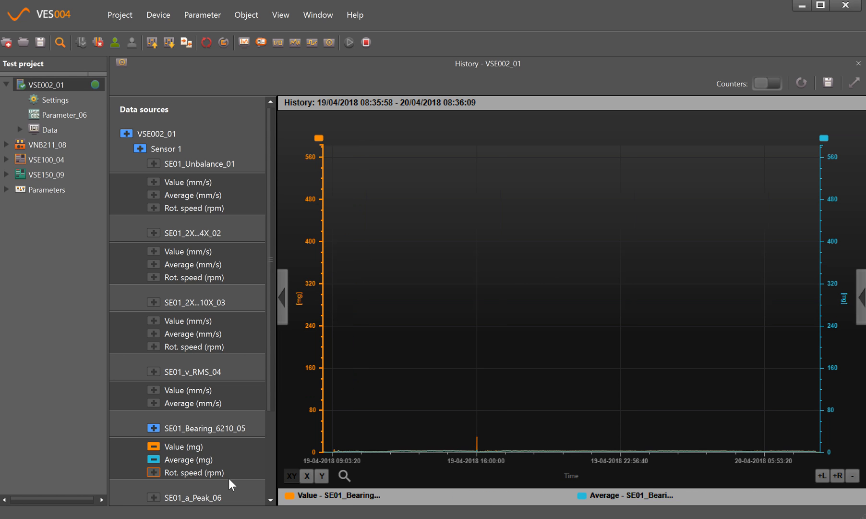
mouse_move(172, 451)
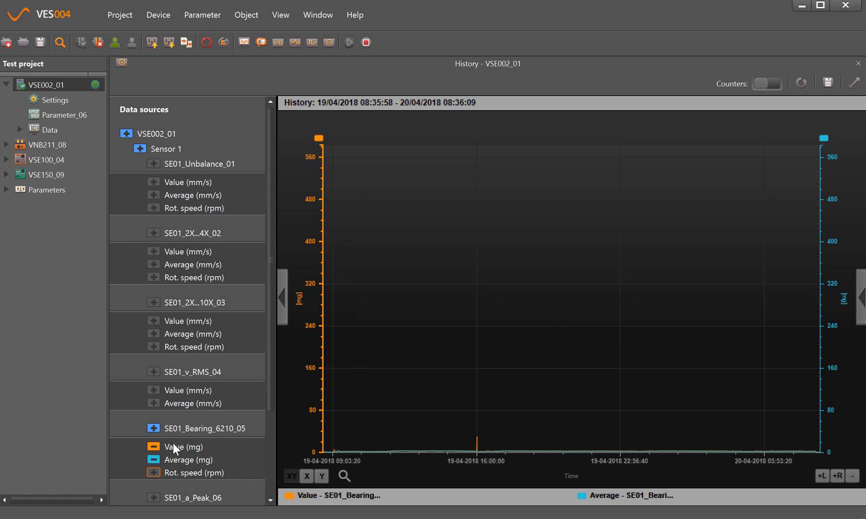
mouse_move(171, 450)
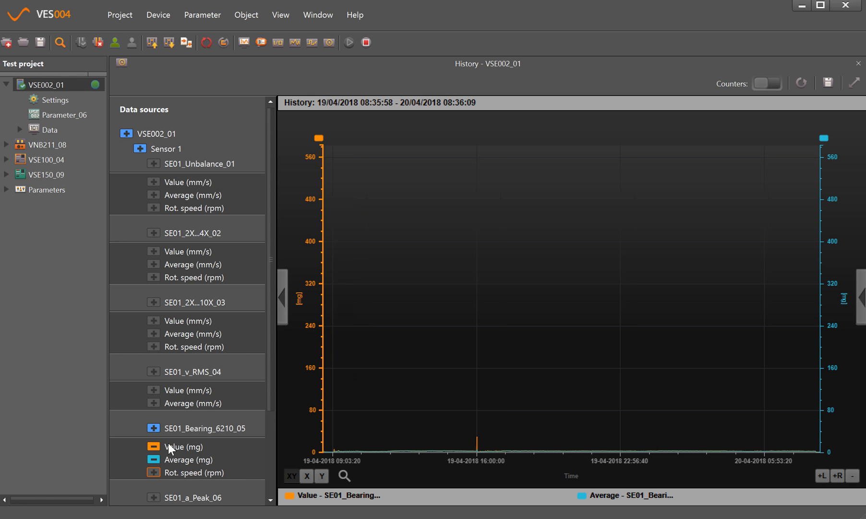
mouse_move(159, 449)
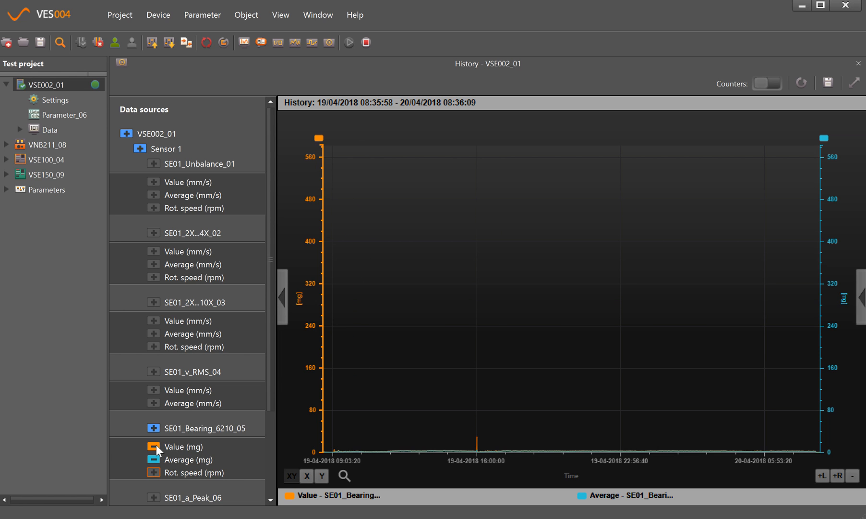
click(154, 446)
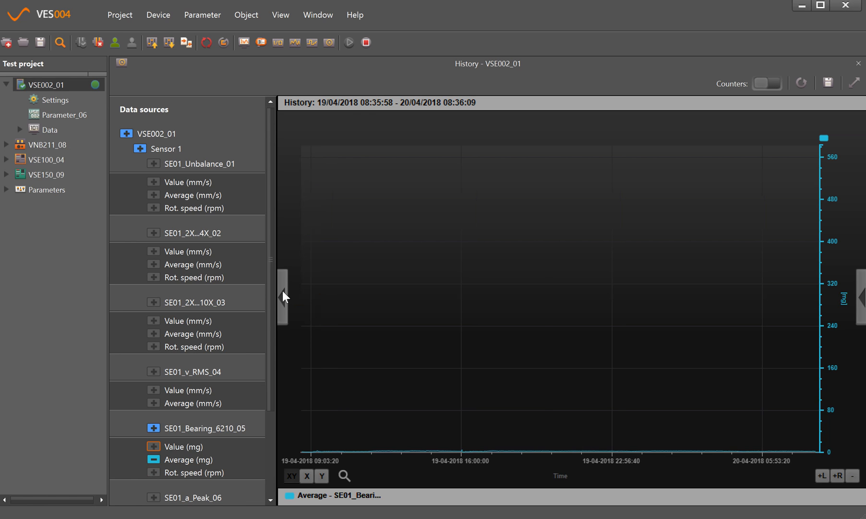
click(282, 297)
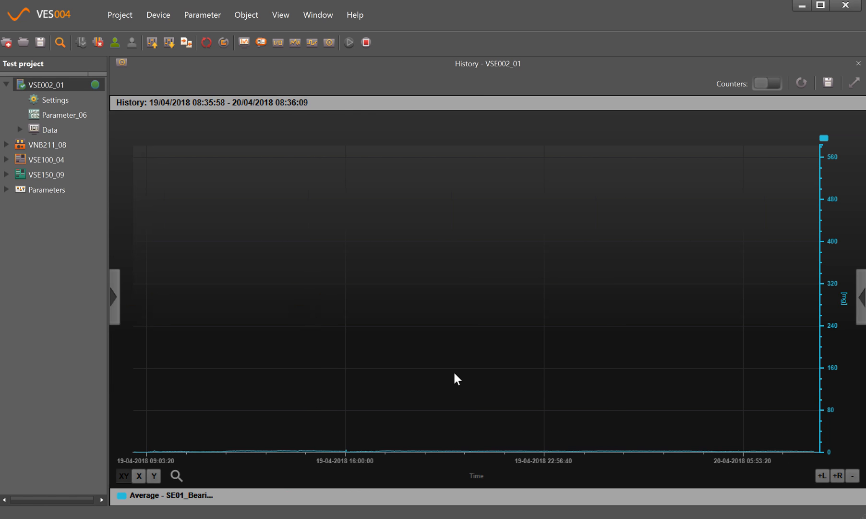
mouse_move(479, 403)
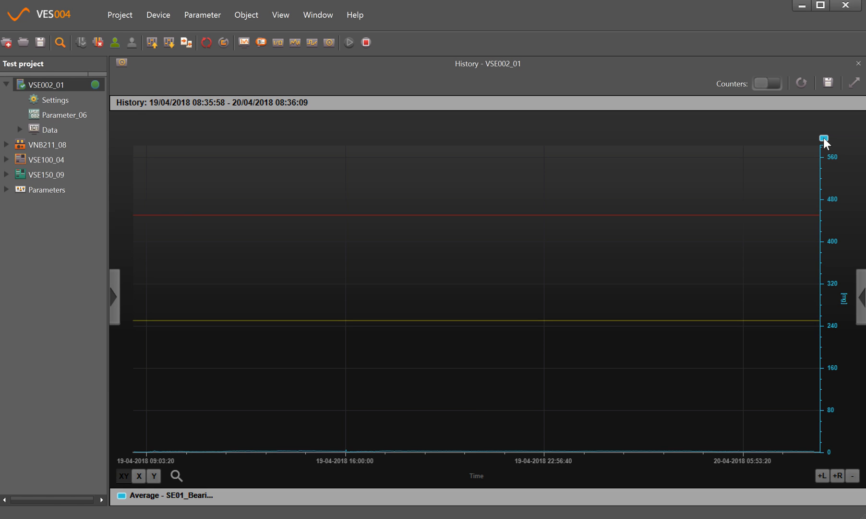
mouse_move(713, 325)
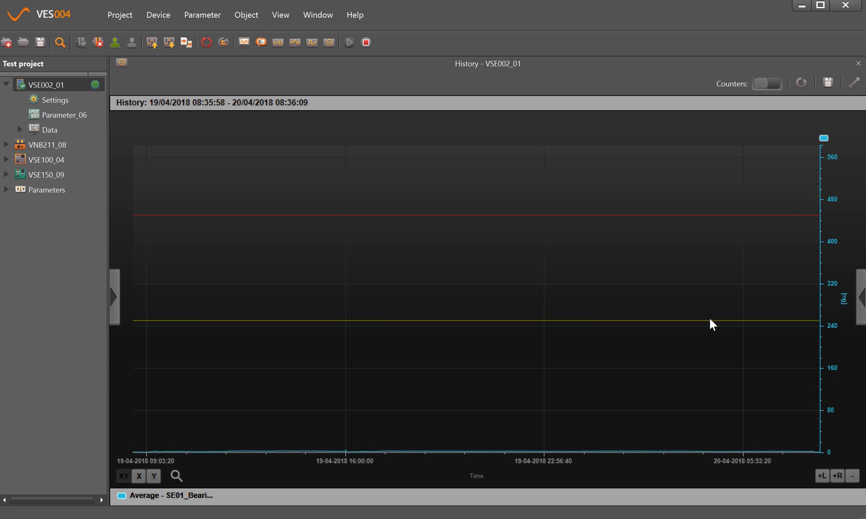
mouse_move(805, 326)
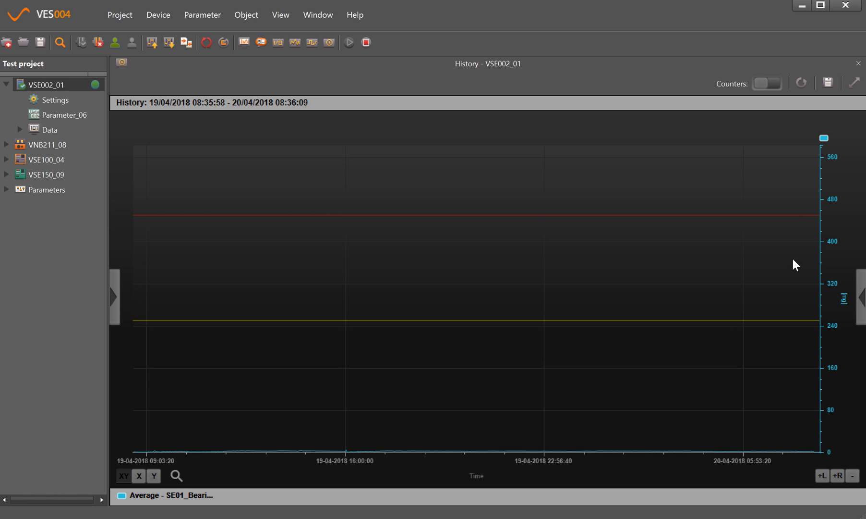
mouse_move(805, 222)
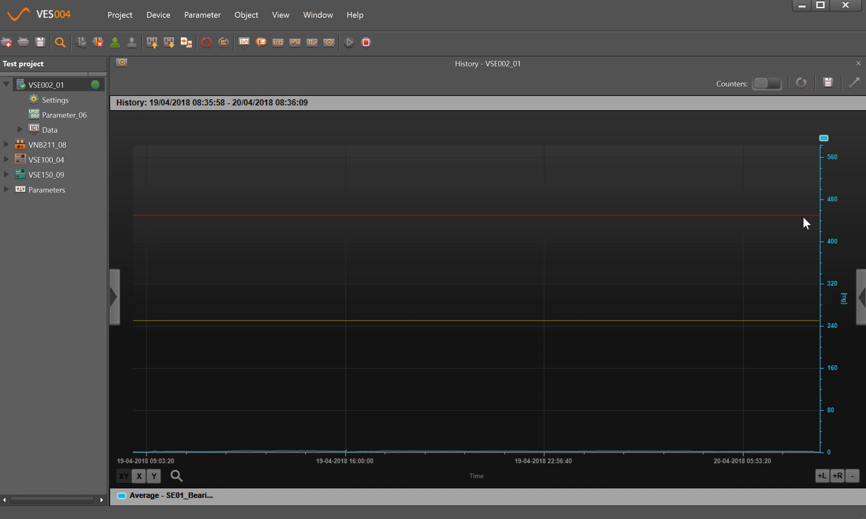
mouse_move(544, 424)
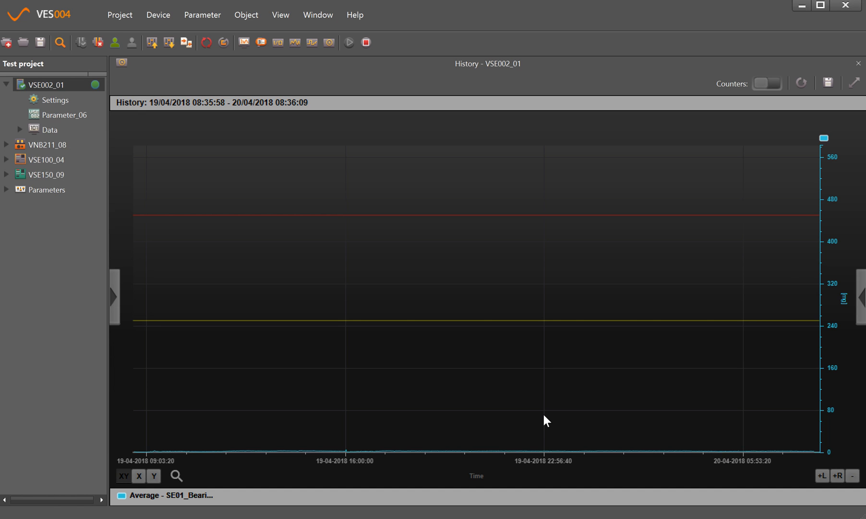
mouse_move(535, 433)
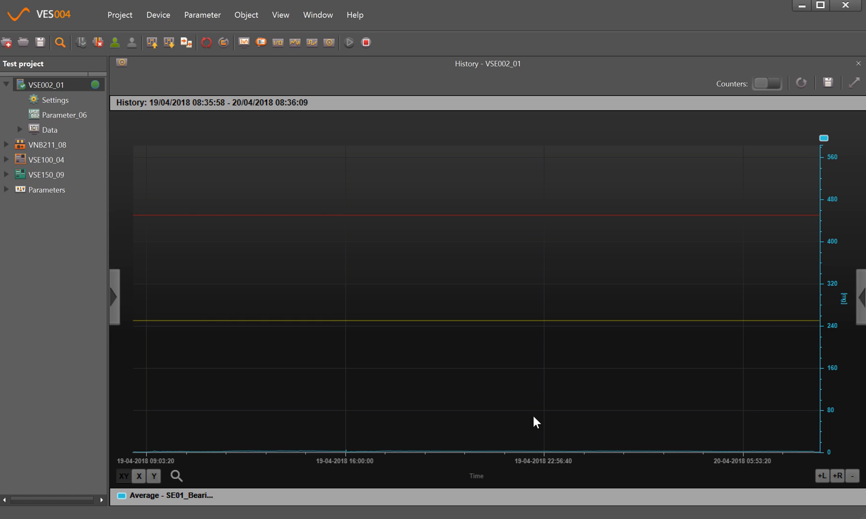
mouse_move(539, 449)
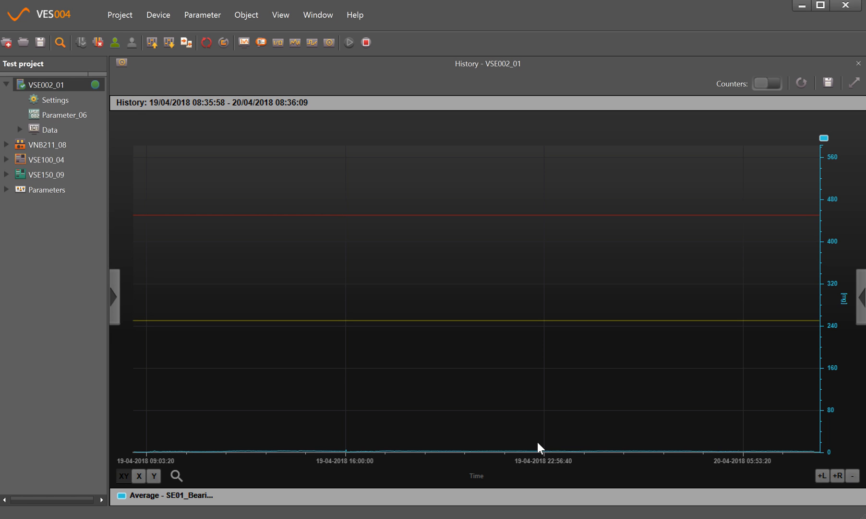
mouse_move(642, 386)
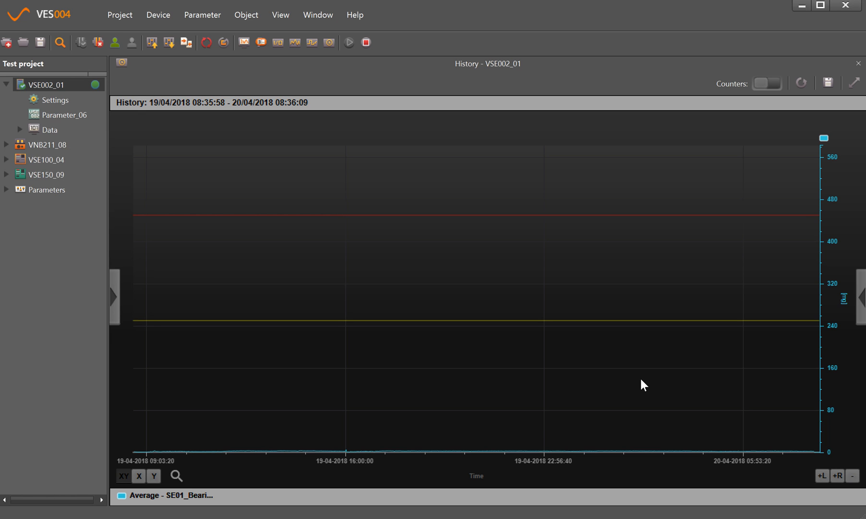
mouse_move(640, 384)
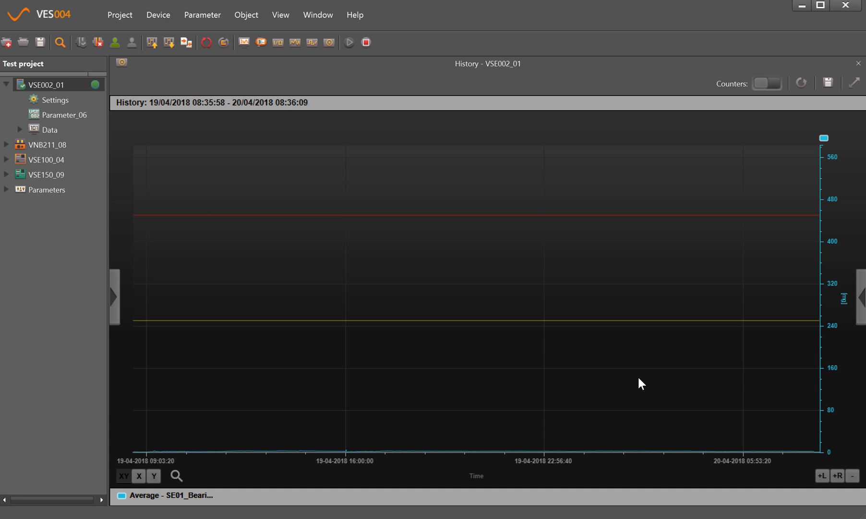
mouse_move(821, 309)
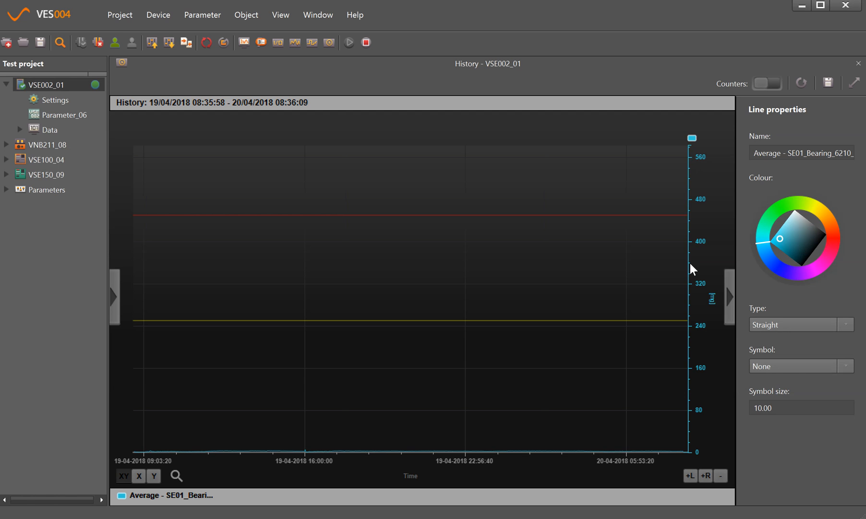
mouse_move(691, 228)
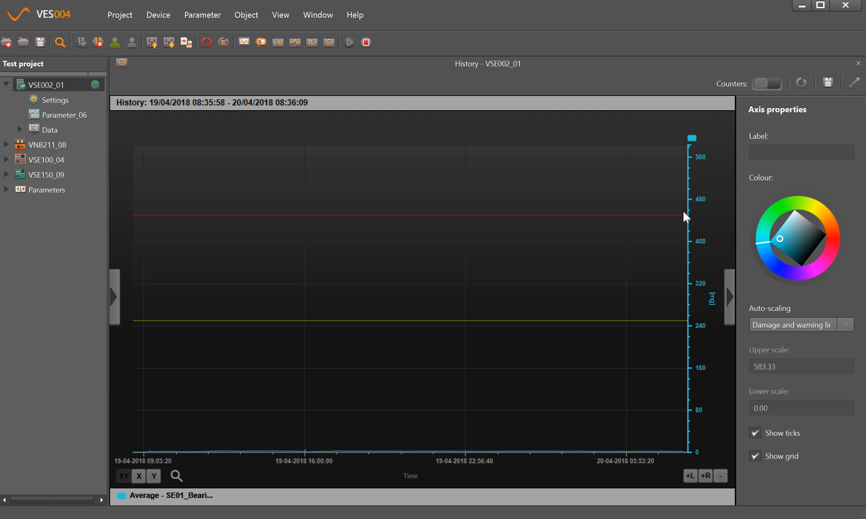
mouse_move(830, 318)
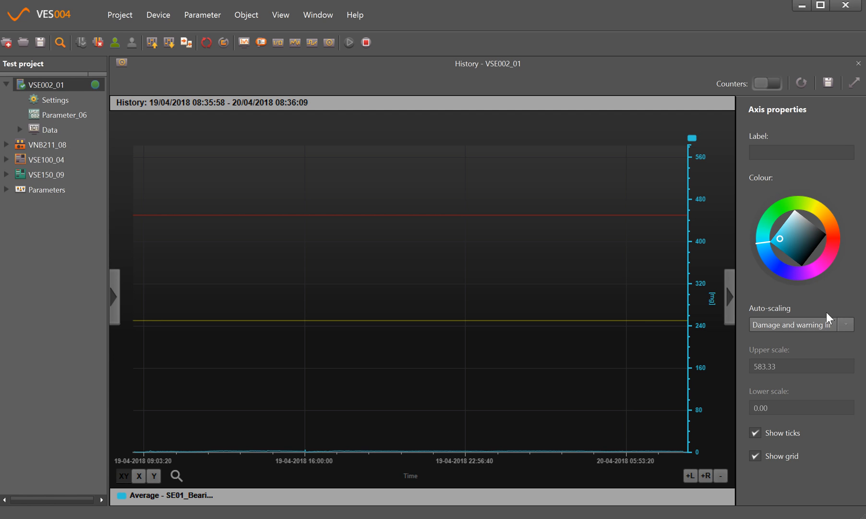
- Turn auto-scaling off and set the Average axis upper scale to 20
click(846, 324)
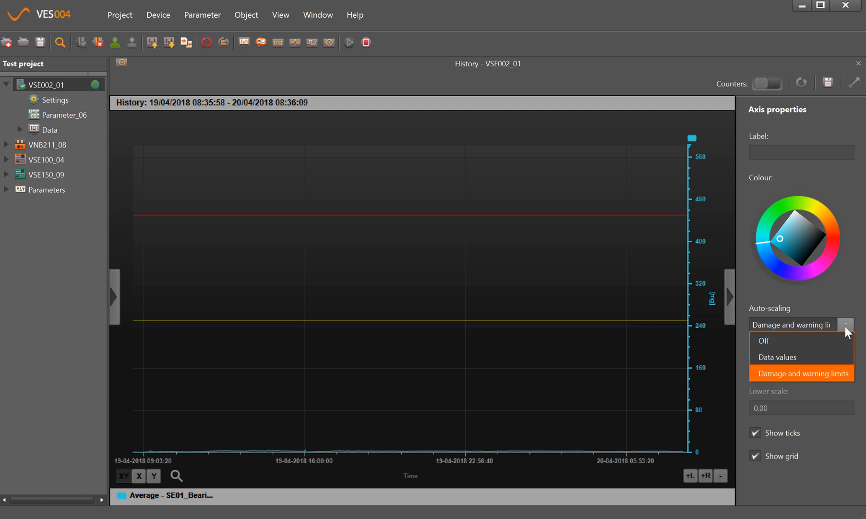
click(763, 341)
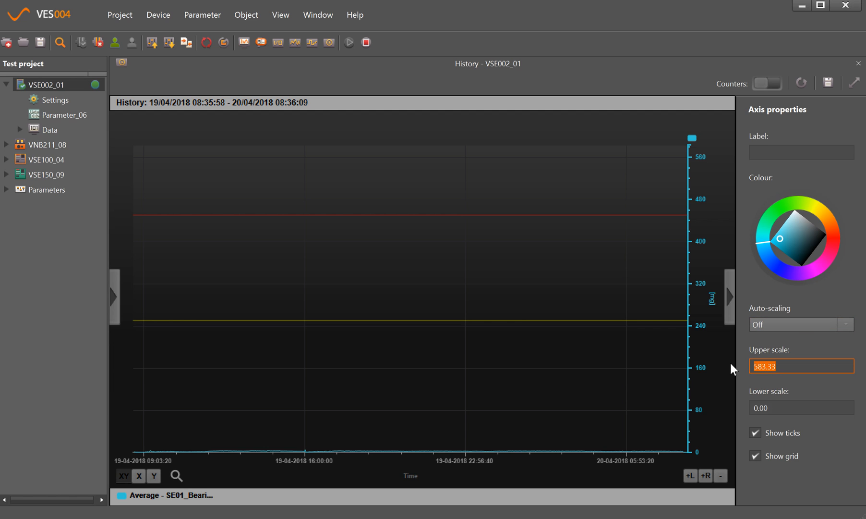
text(80.00)
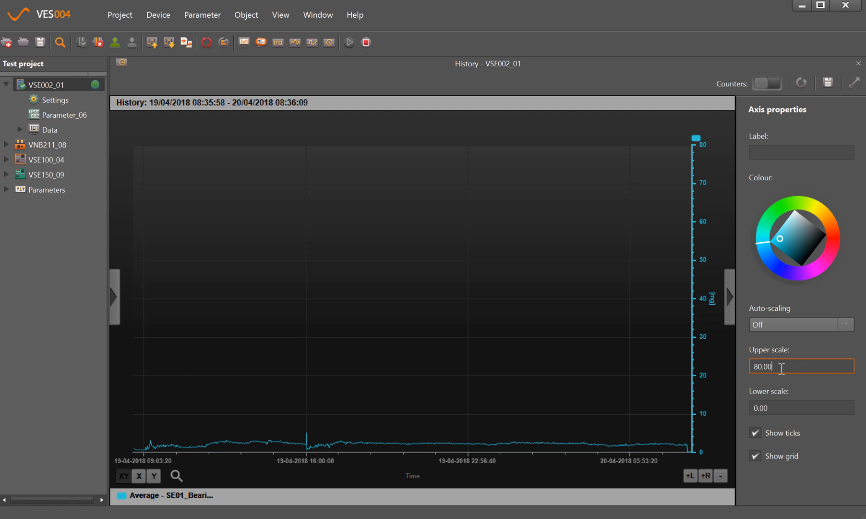
text(20)
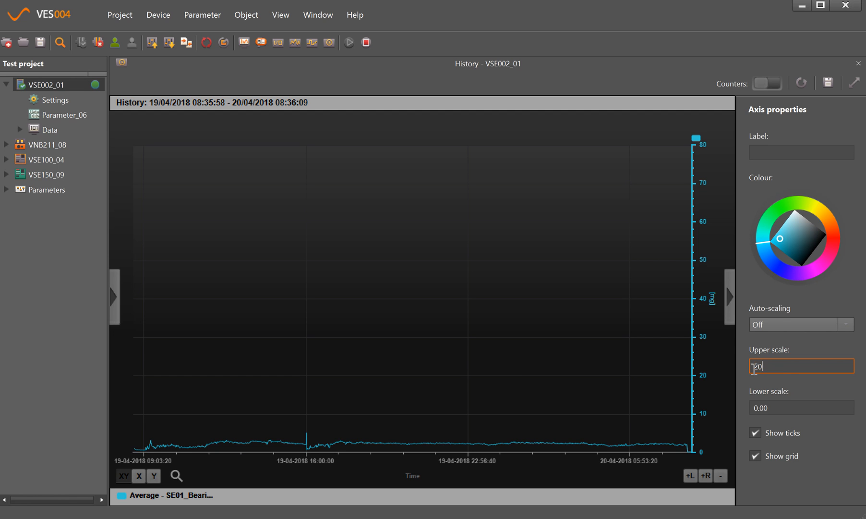
key(Enter)
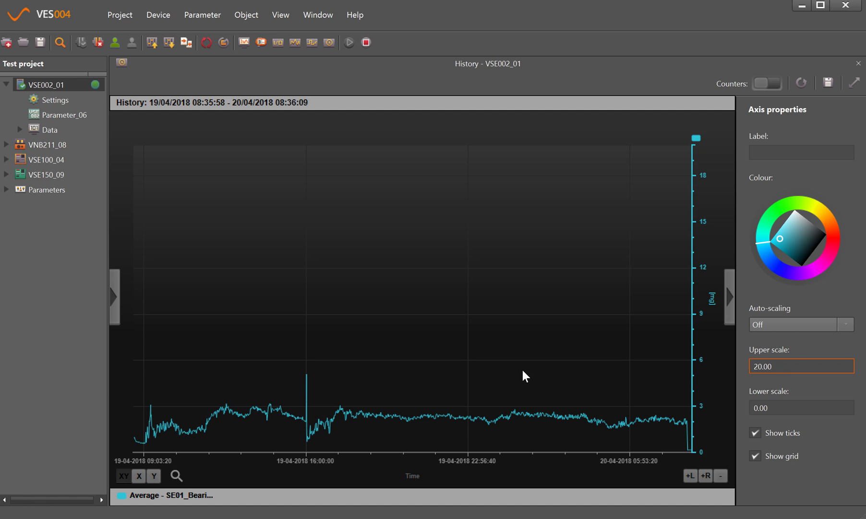
mouse_move(152, 425)
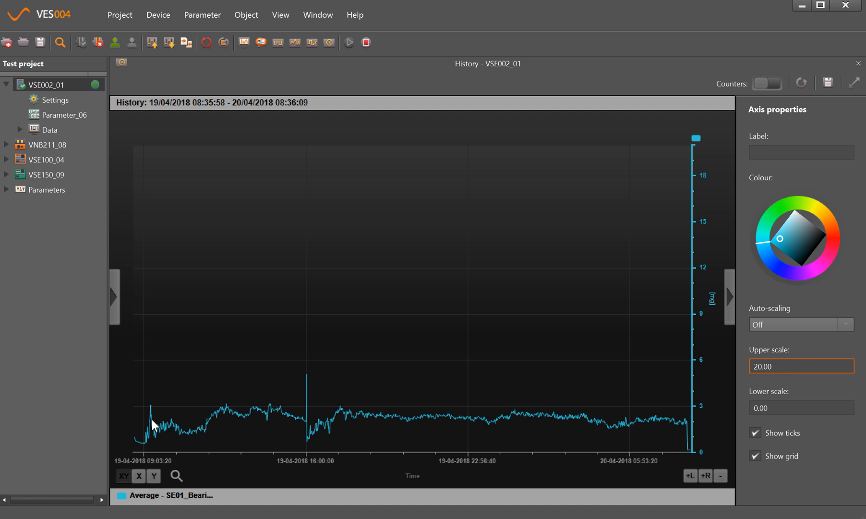
click(801, 366)
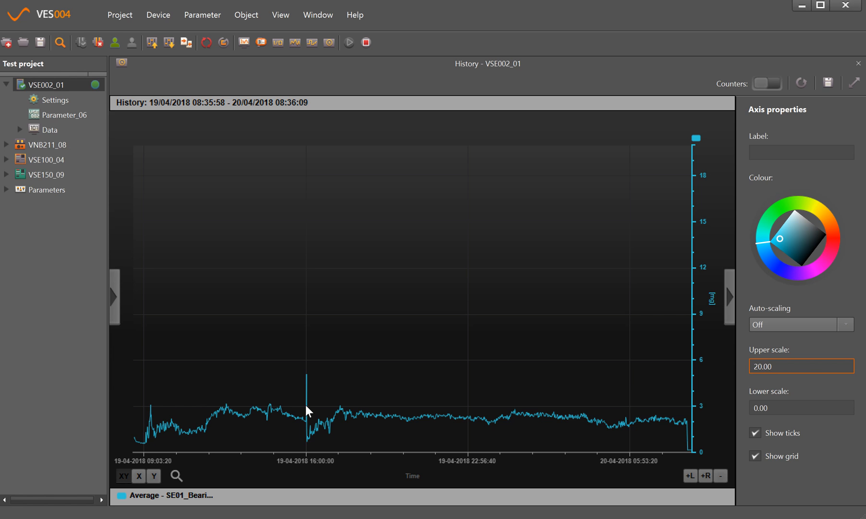
click(802, 366)
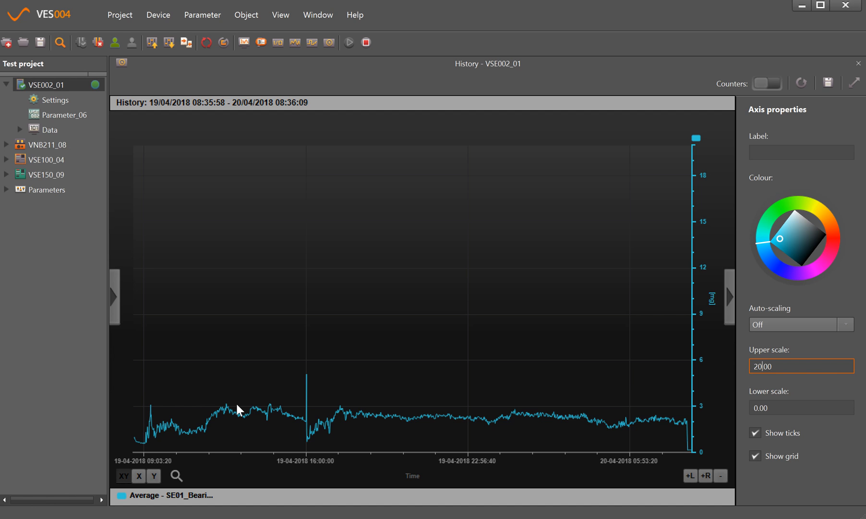
mouse_move(359, 431)
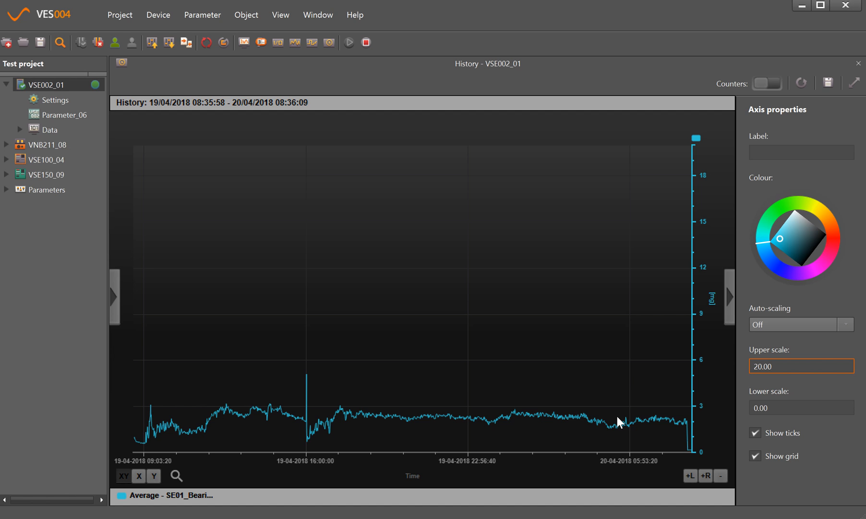
mouse_move(651, 418)
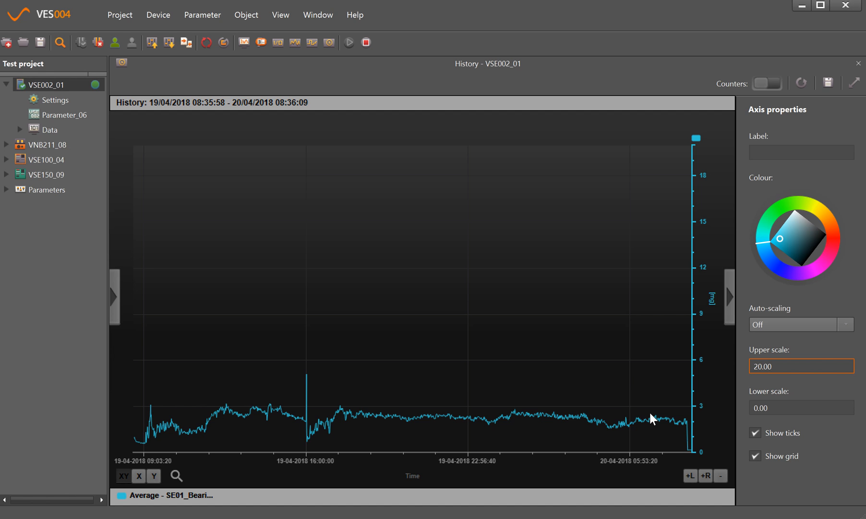
mouse_move(587, 311)
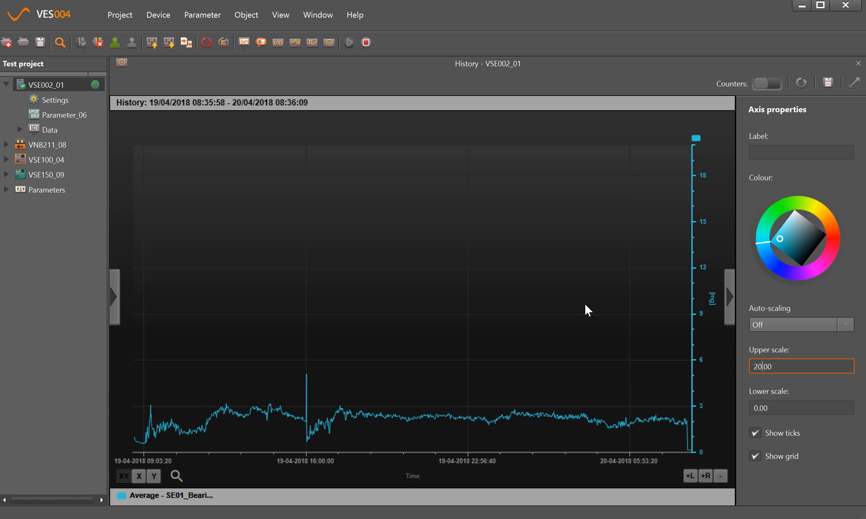
mouse_move(523, 457)
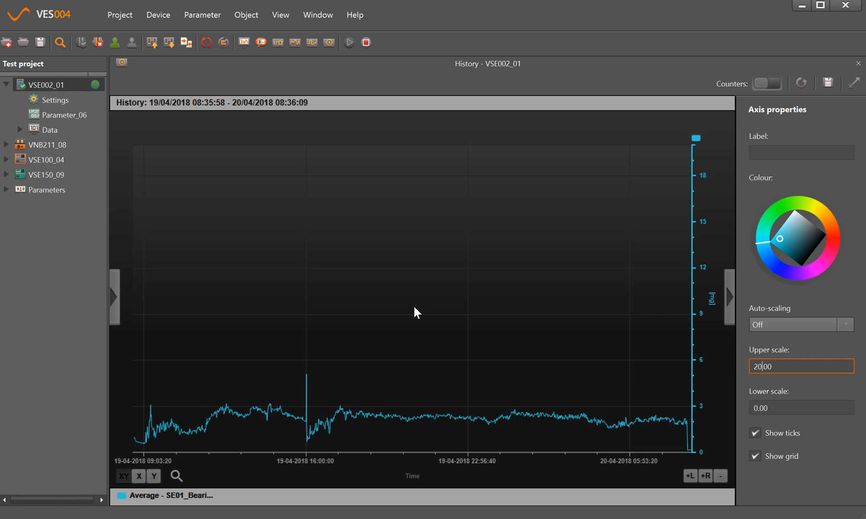
- Select and open VSE002_01's Parameter_06 from the project tree
click(63, 114)
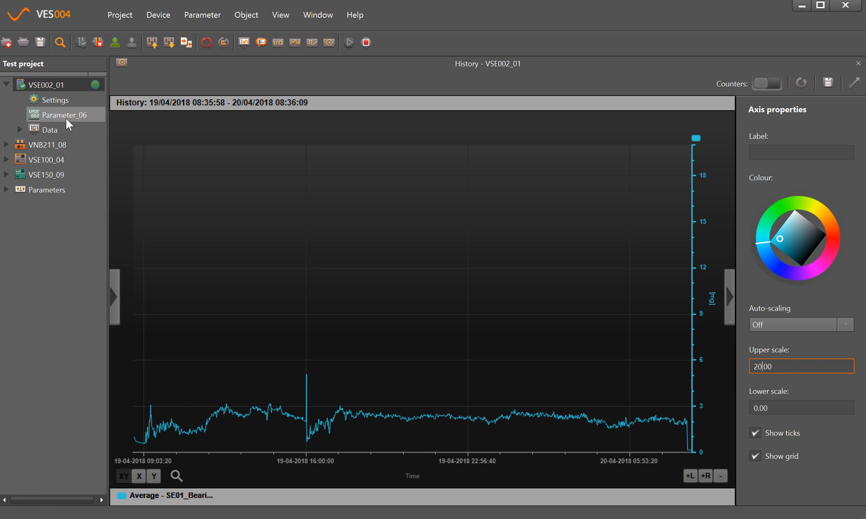
mouse_move(73, 126)
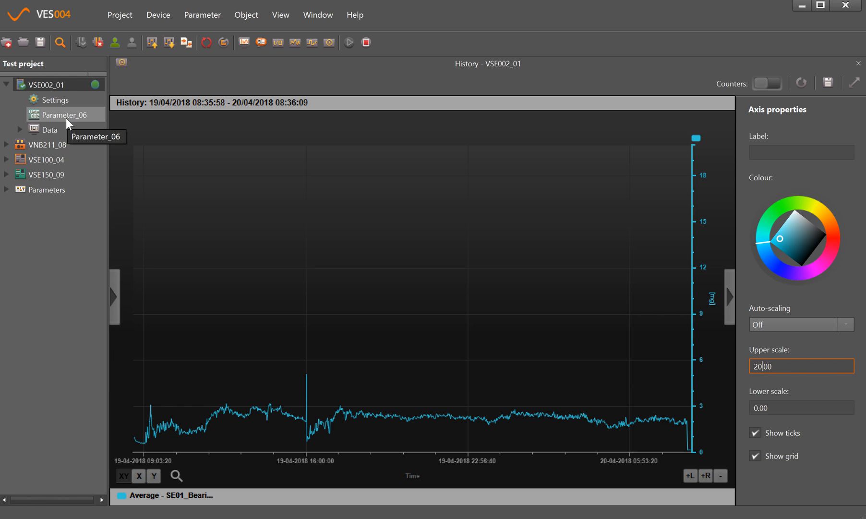
click(53, 115)
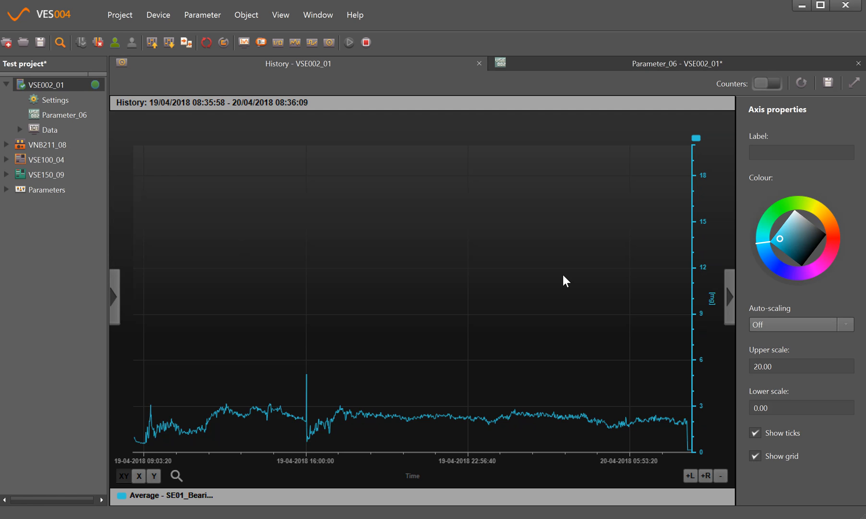
mouse_move(115, 305)
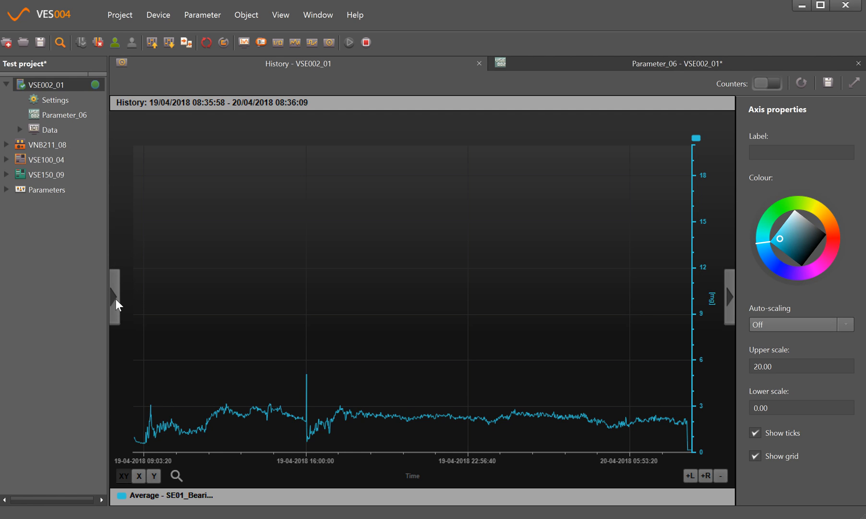
- Tick Temperature > IN01_UpperLimit_07 to plot its Value and Average, then close the panel
click(726, 297)
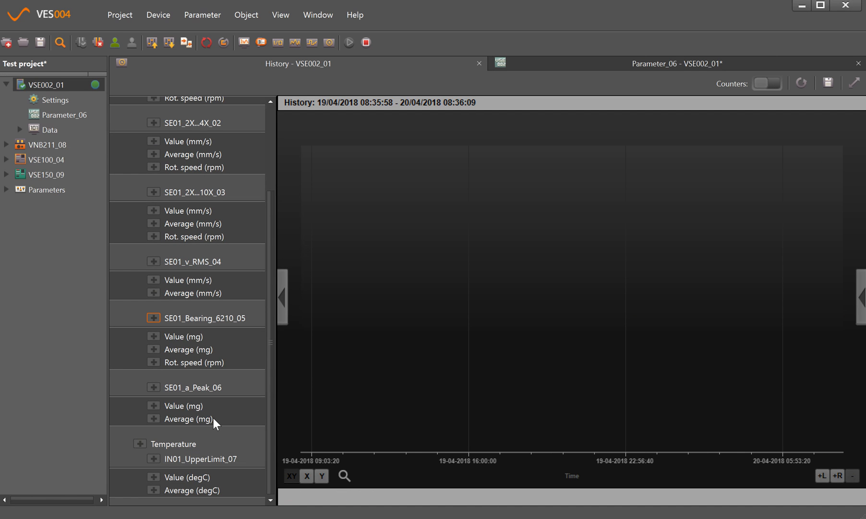
mouse_move(144, 450)
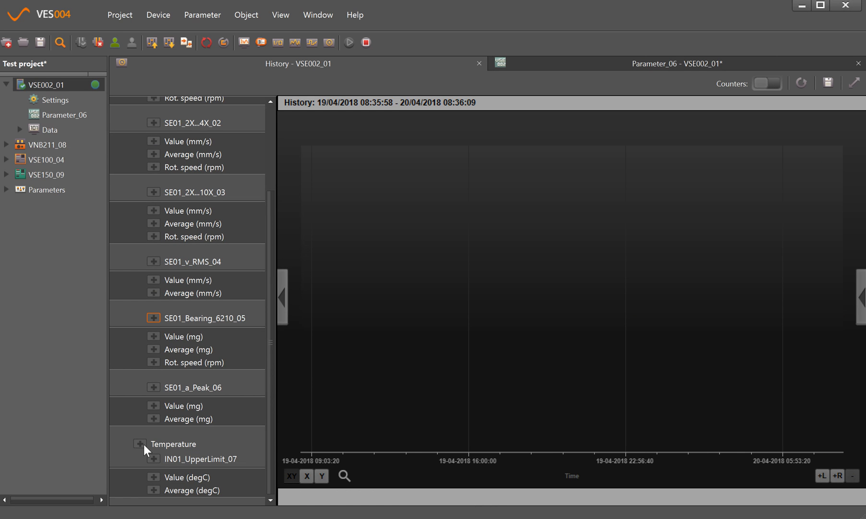
click(139, 444)
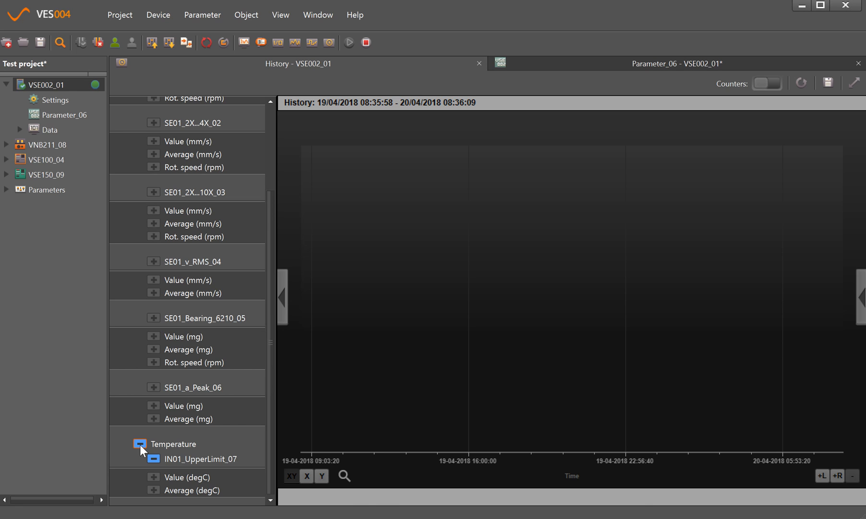
click(140, 444)
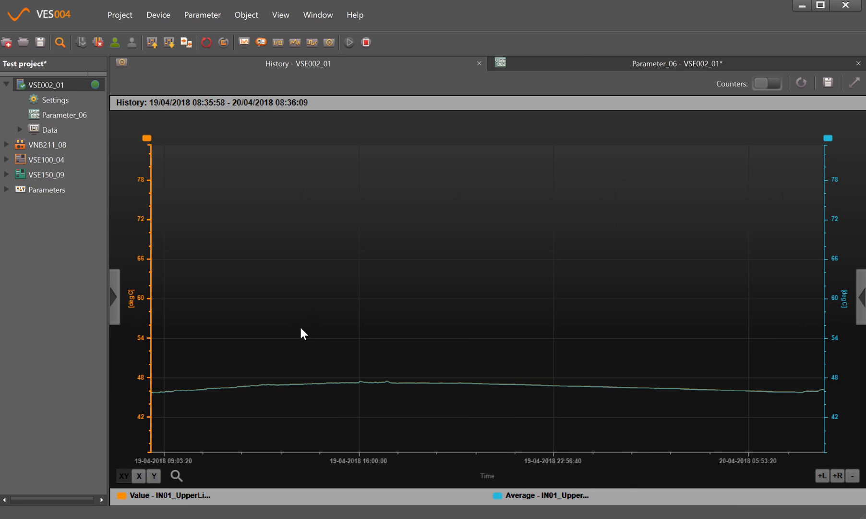
mouse_move(839, 152)
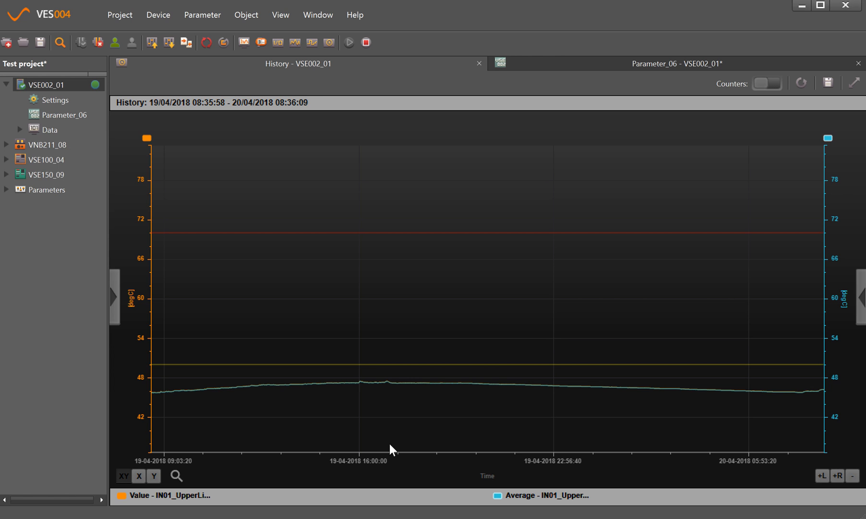
mouse_move(212, 432)
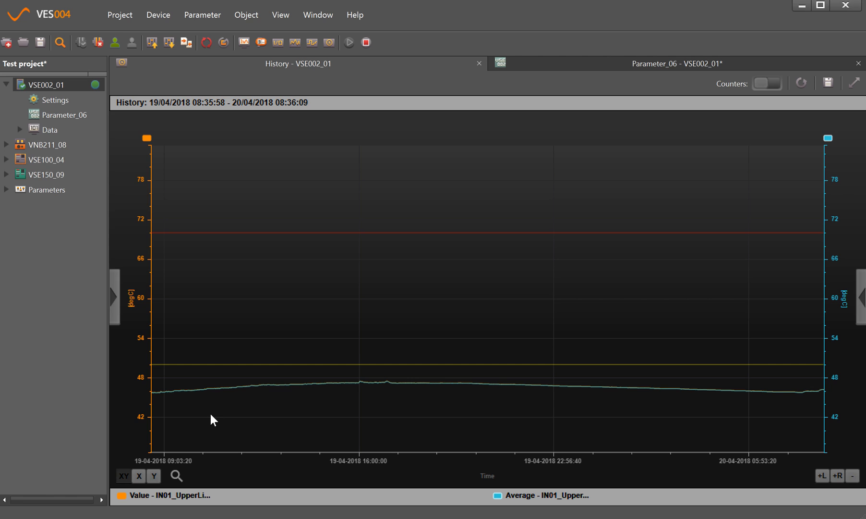
mouse_move(389, 398)
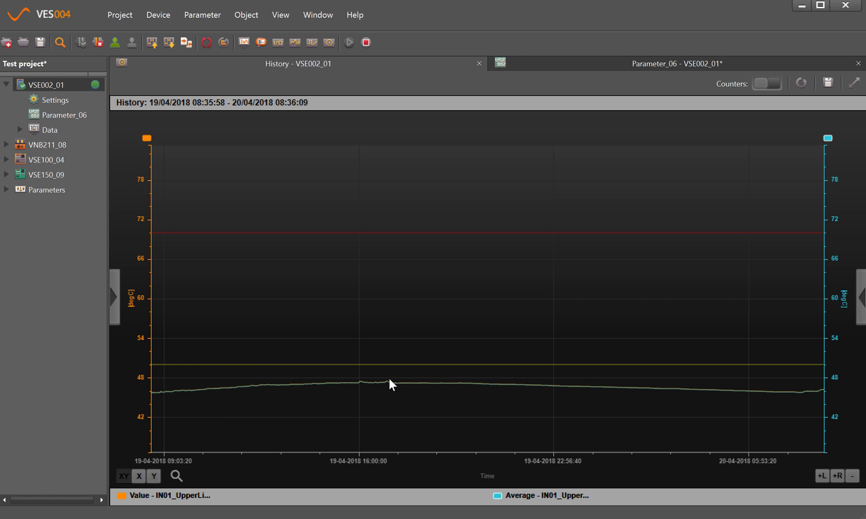
mouse_move(502, 438)
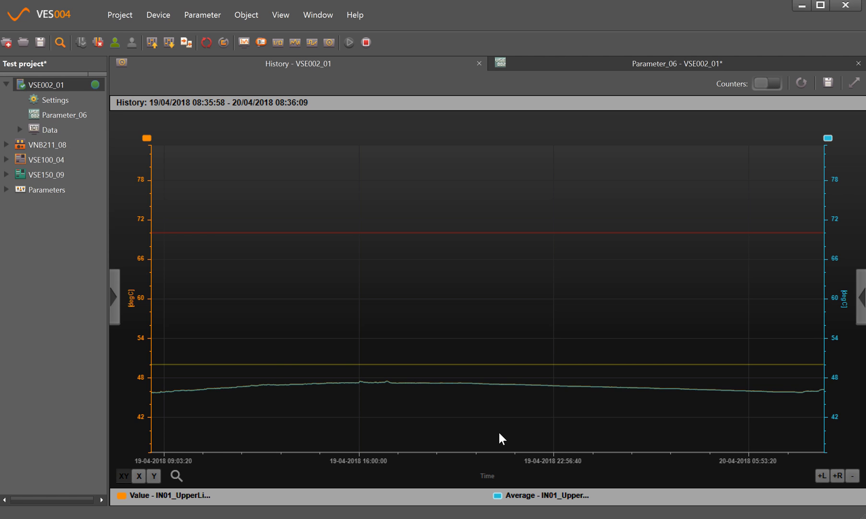
mouse_move(185, 430)
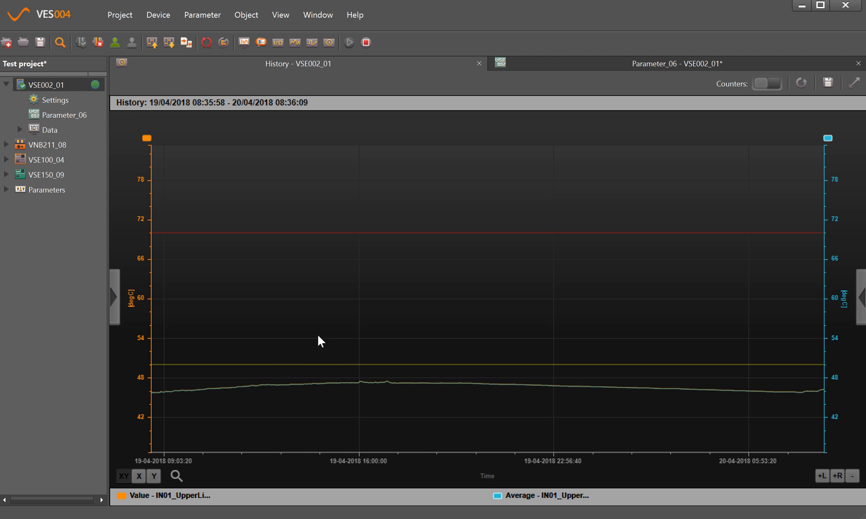
mouse_move(322, 358)
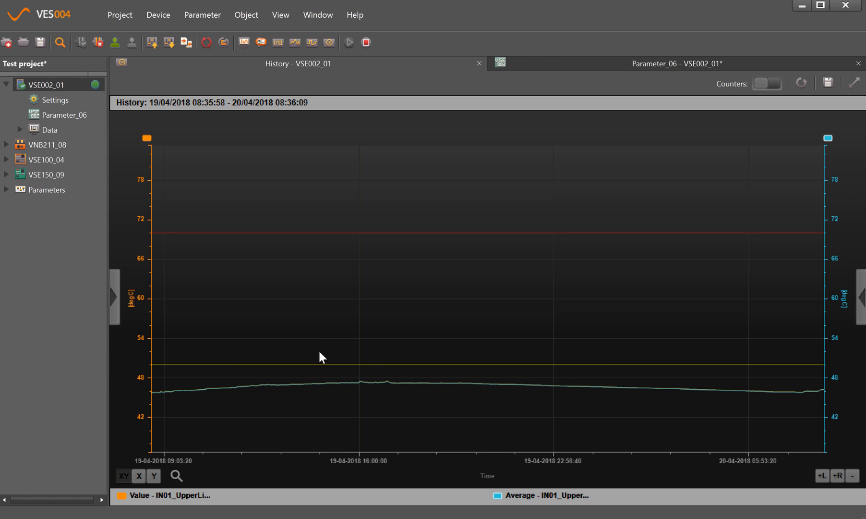
mouse_move(311, 325)
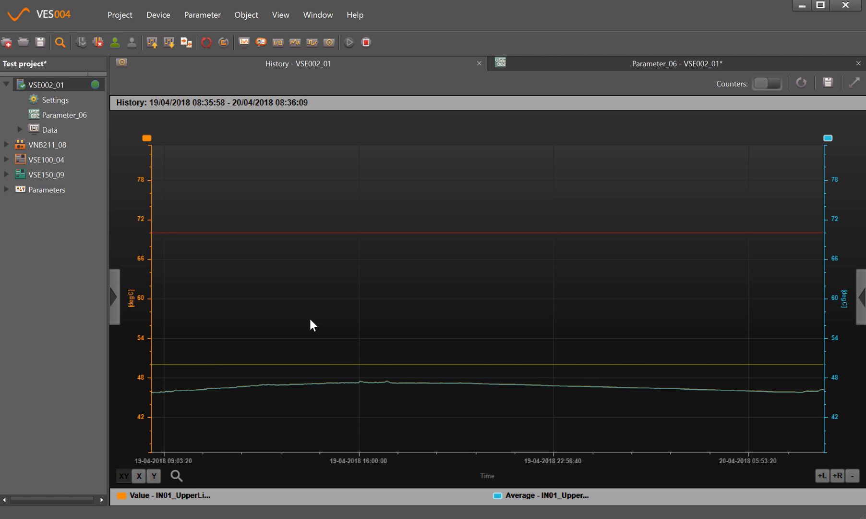
mouse_move(309, 321)
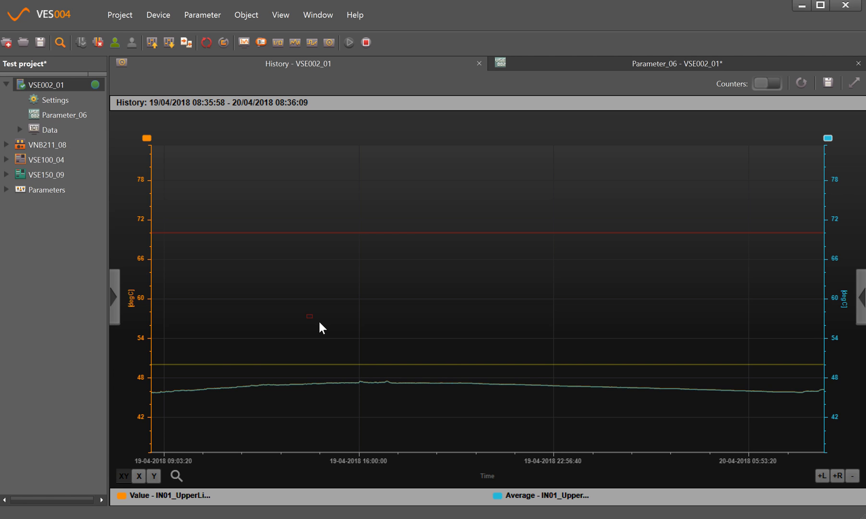
- Zoom the temperature chart to about 16:00–16:40, then undo the zoom to restore 19–20 April
drag(307, 314, 456, 423)
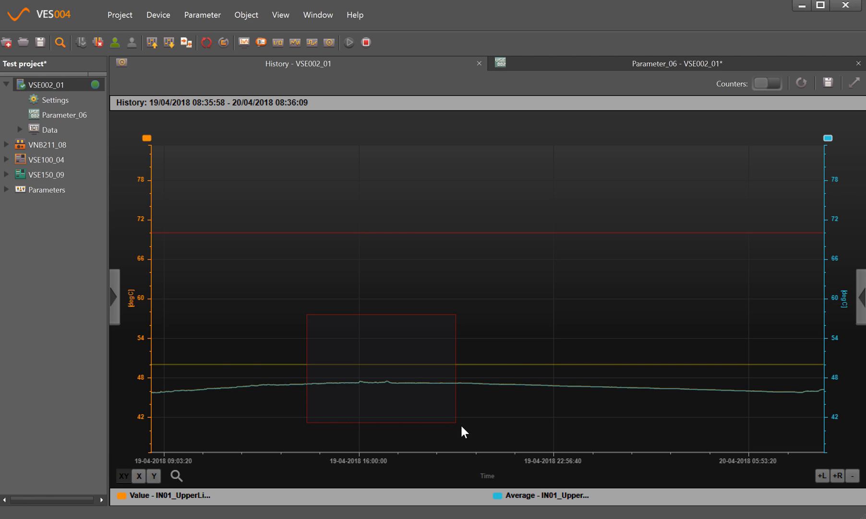
drag(308, 314, 455, 422)
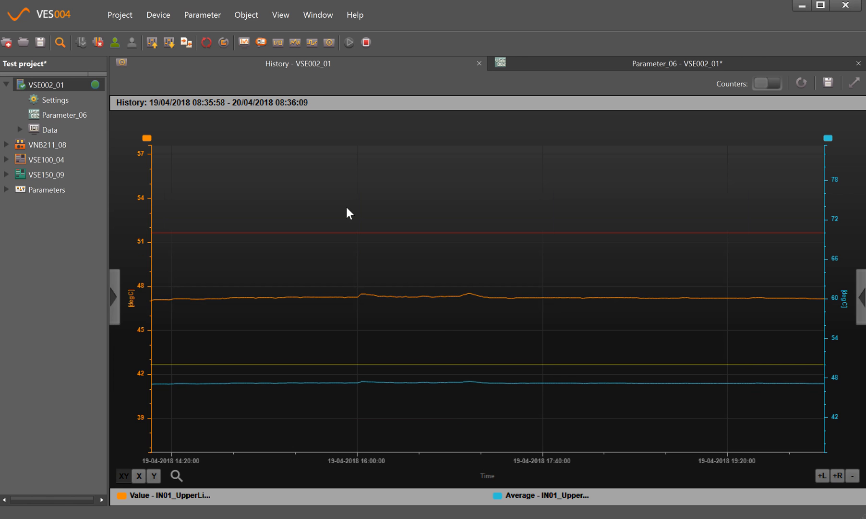
drag(347, 206, 445, 436)
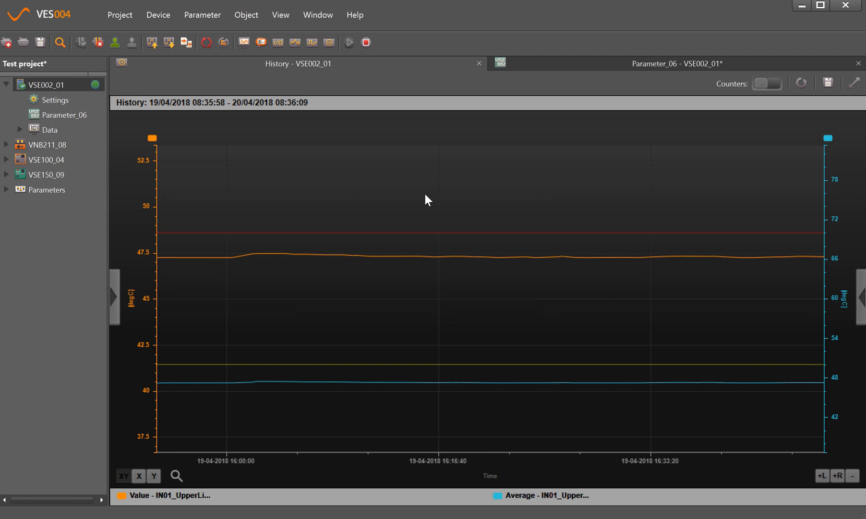
right_click(427, 201)
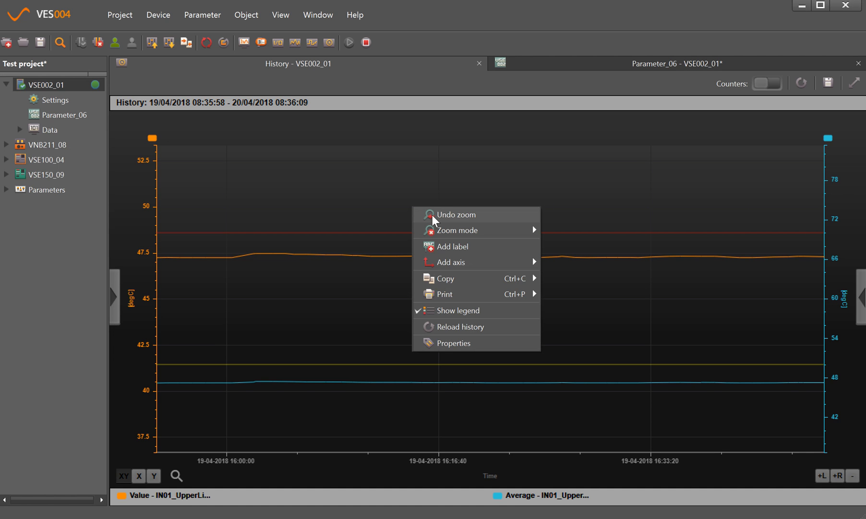
click(457, 214)
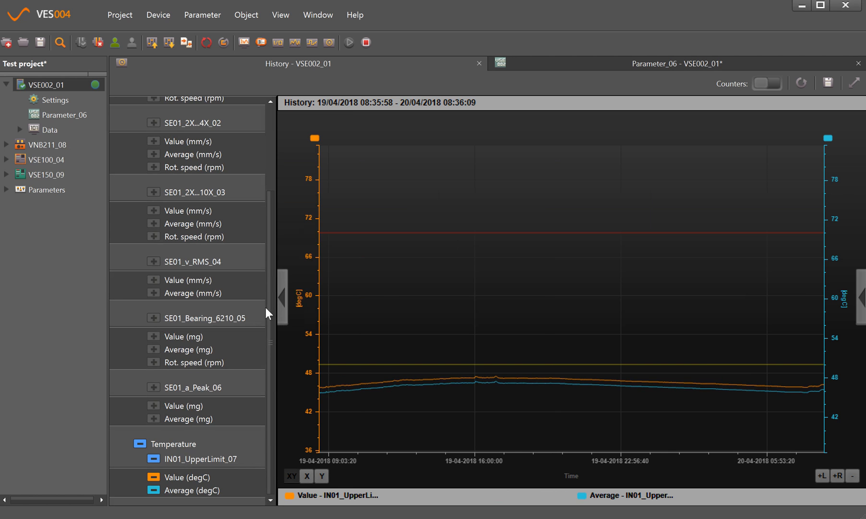
mouse_move(63, 357)
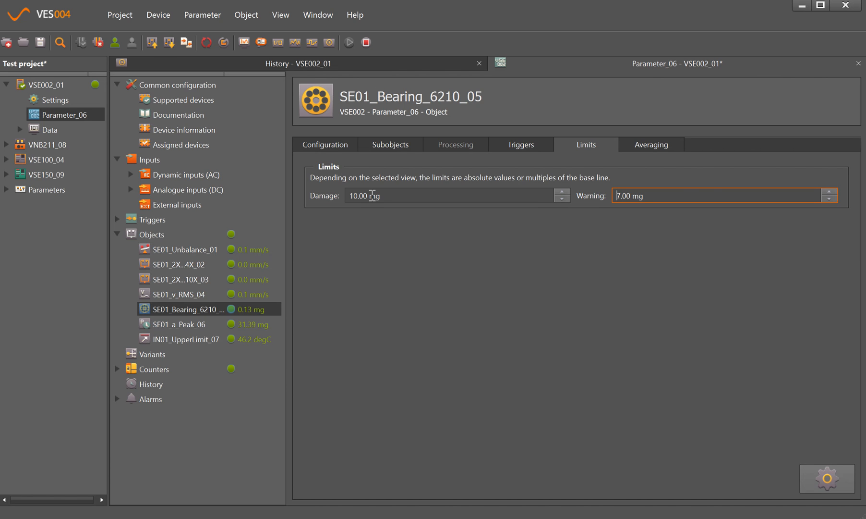
mouse_move(165, 42)
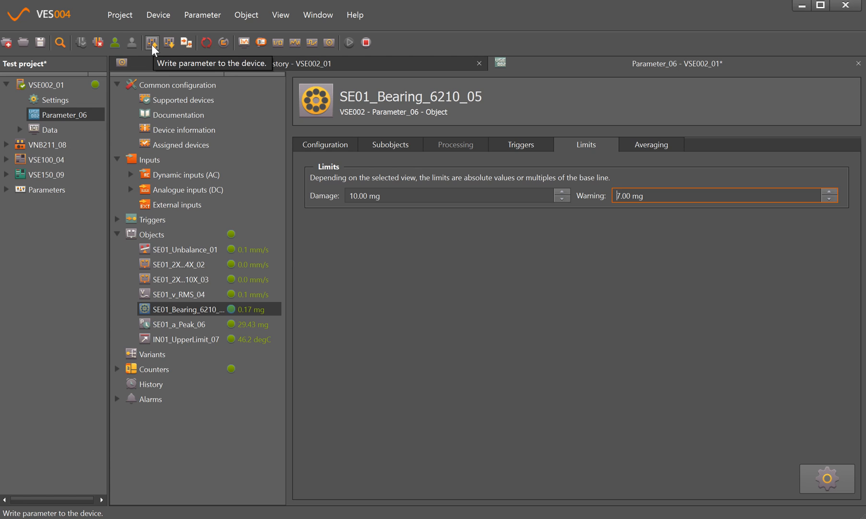
- Write Parameter_06 with 10.00 mg damage and 7.00 mg warning limits, saving the project first
click(151, 43)
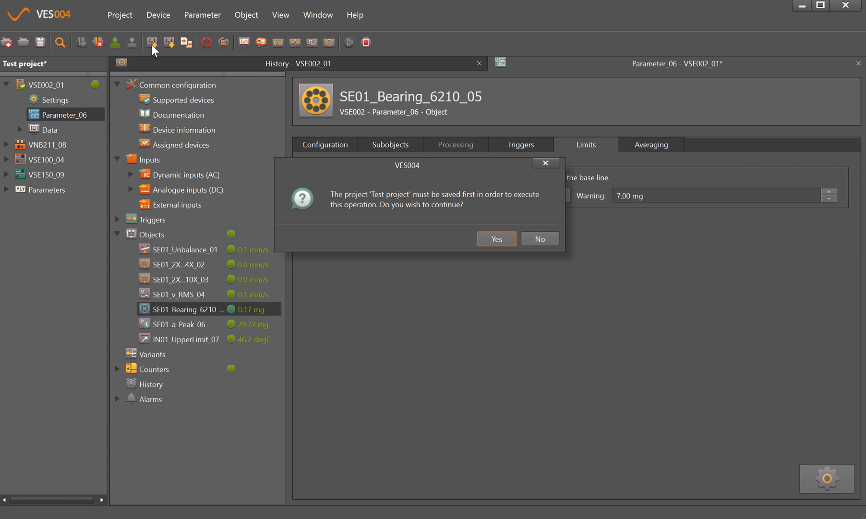
click(497, 239)
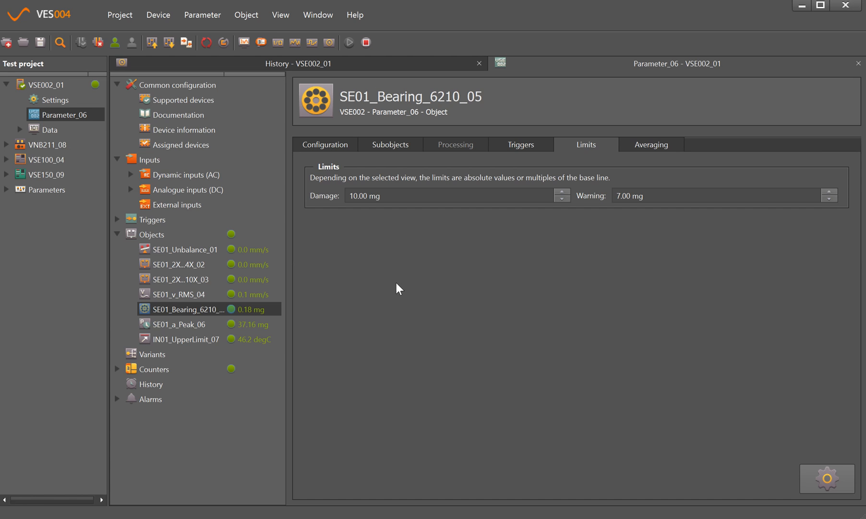
mouse_move(414, 293)
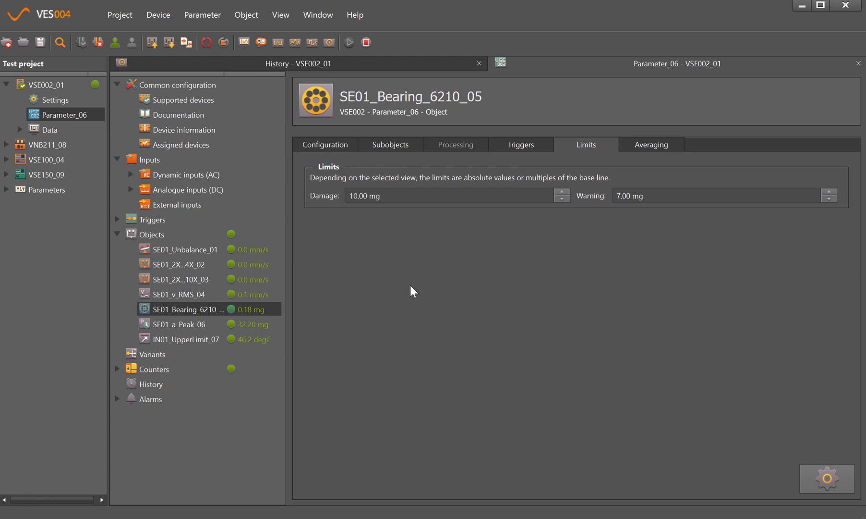
mouse_move(412, 310)
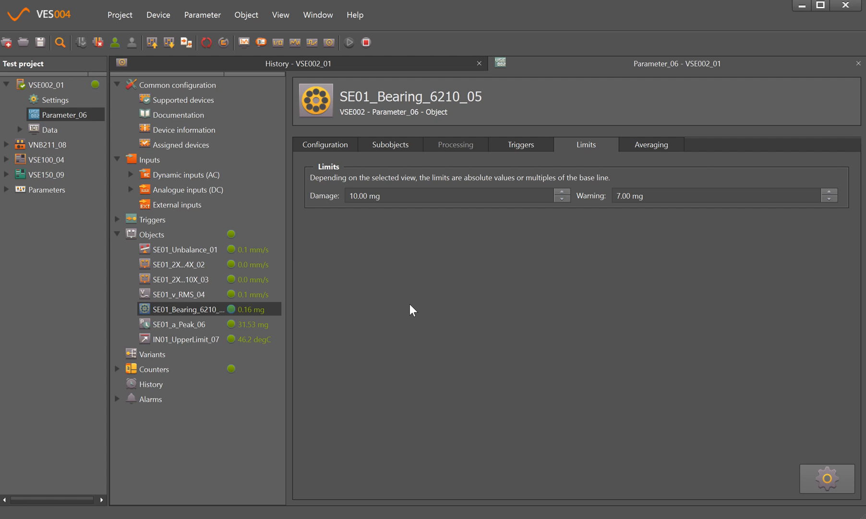